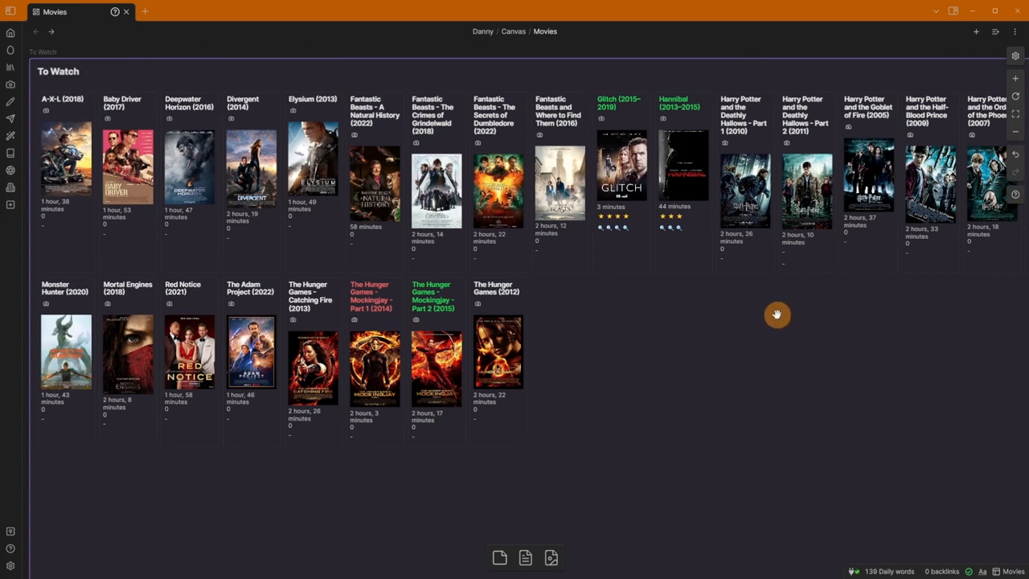
Drag the Hannibal card into the Watching, High cell of the canvas.
{"action": "scroll", "scroll_direction": "right", "scroll_amount": 3}
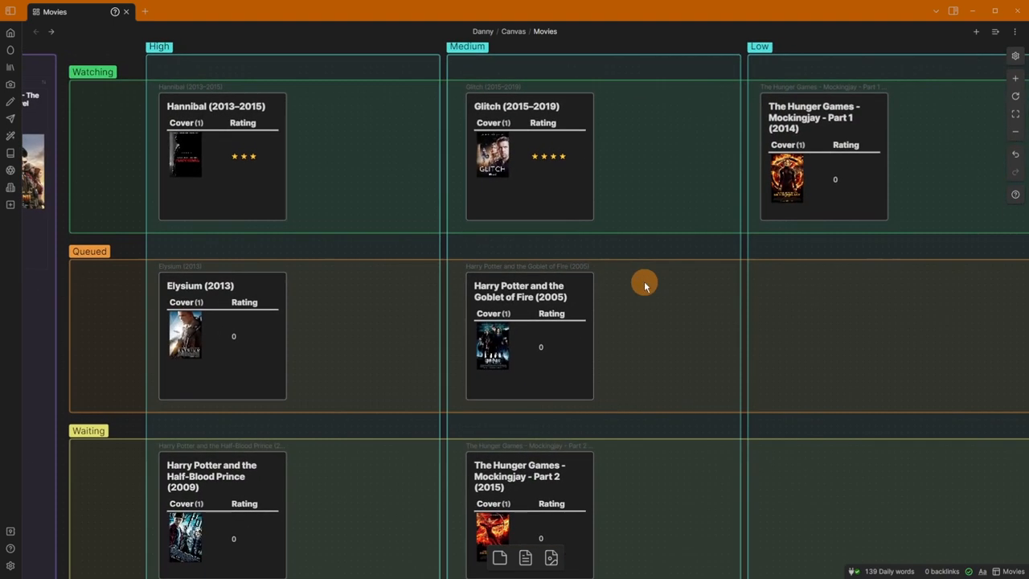
{"action": "scroll", "scroll_direction": "down", "scroll_amount": 3}
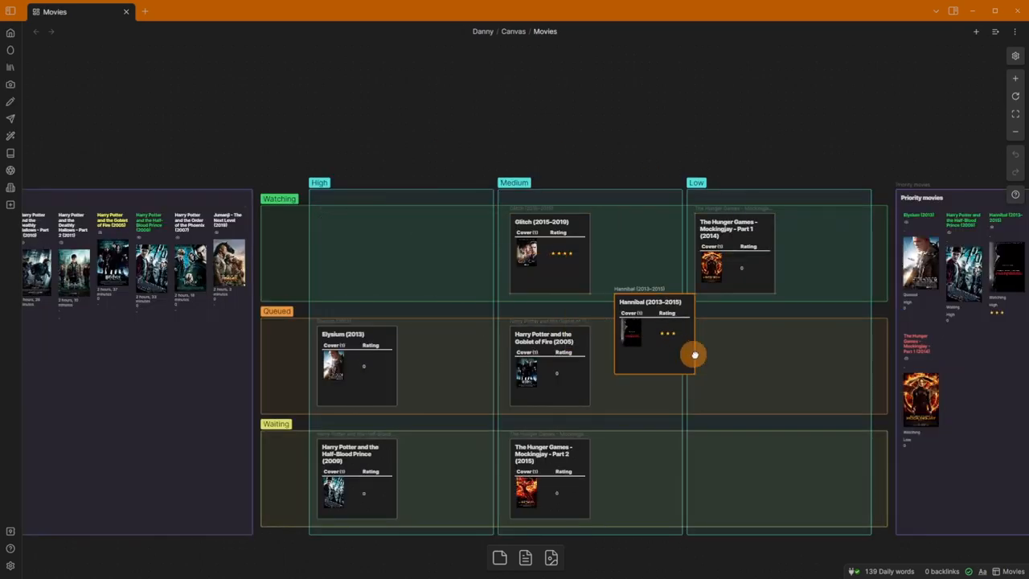
{"action": "left_click_drag", "start_coordinate": [654, 332], "coordinate": [749, 366]}
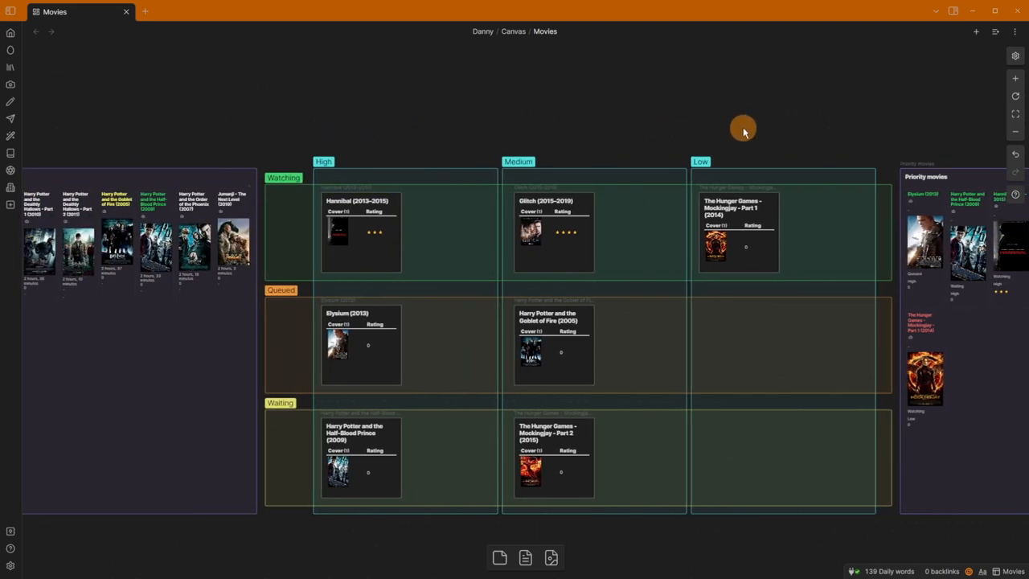
{"action": "mouse_move", "coordinate": [291, 325]}
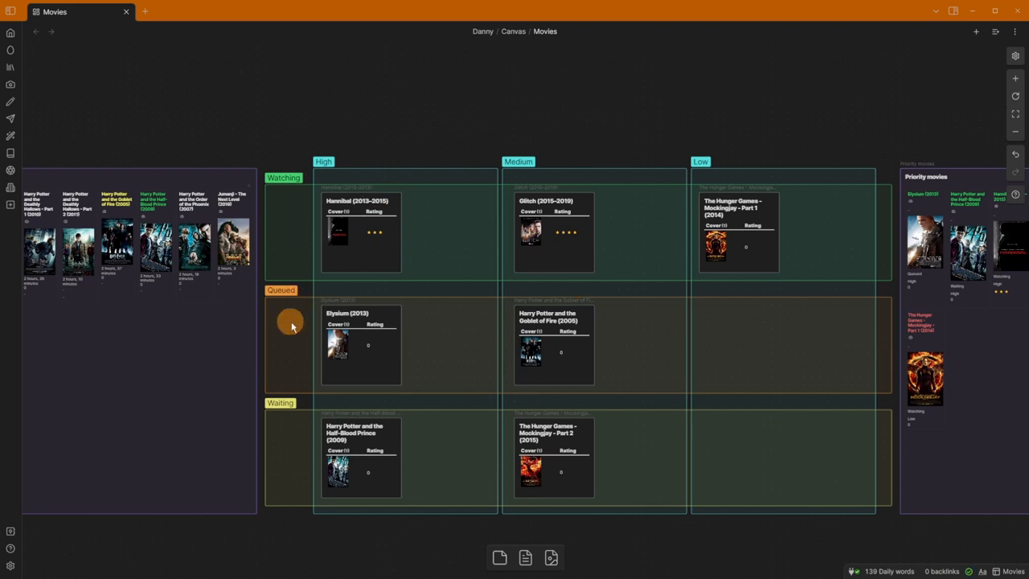
{"action": "mouse_move", "coordinate": [771, 144]}
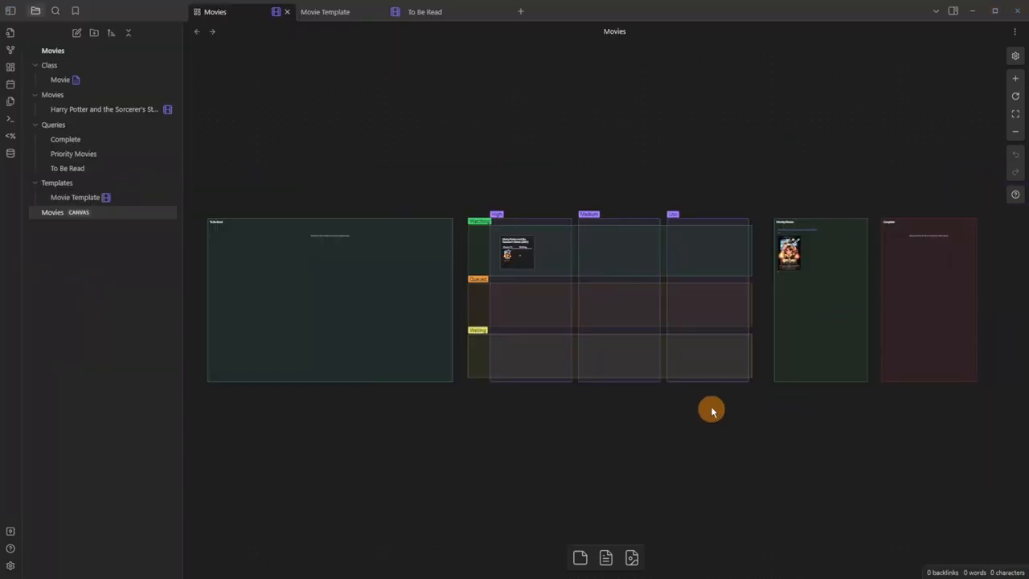
{"action": "mouse_move", "coordinate": [910, 71]}
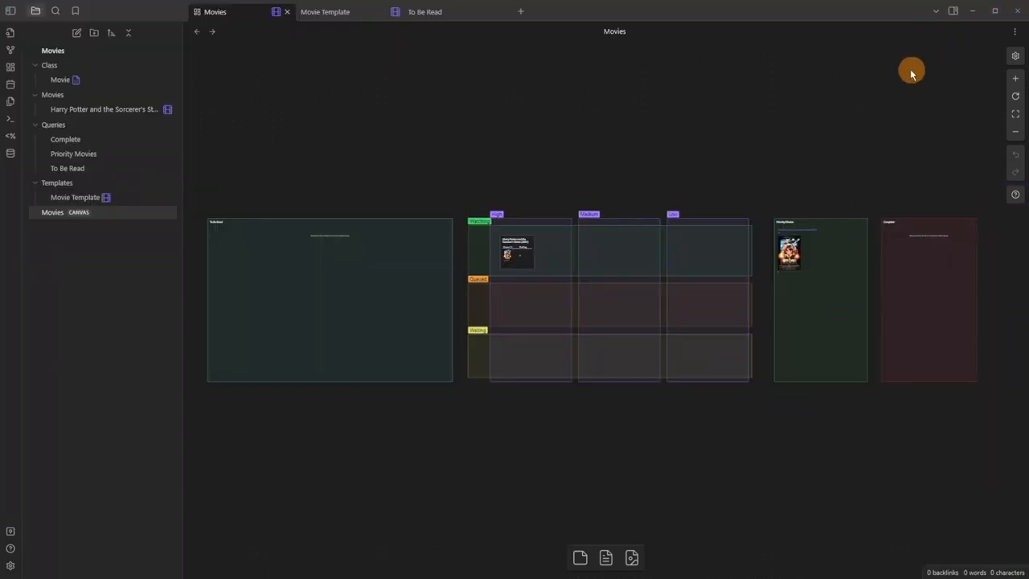
{"action": "mouse_move", "coordinate": [558, 109]}
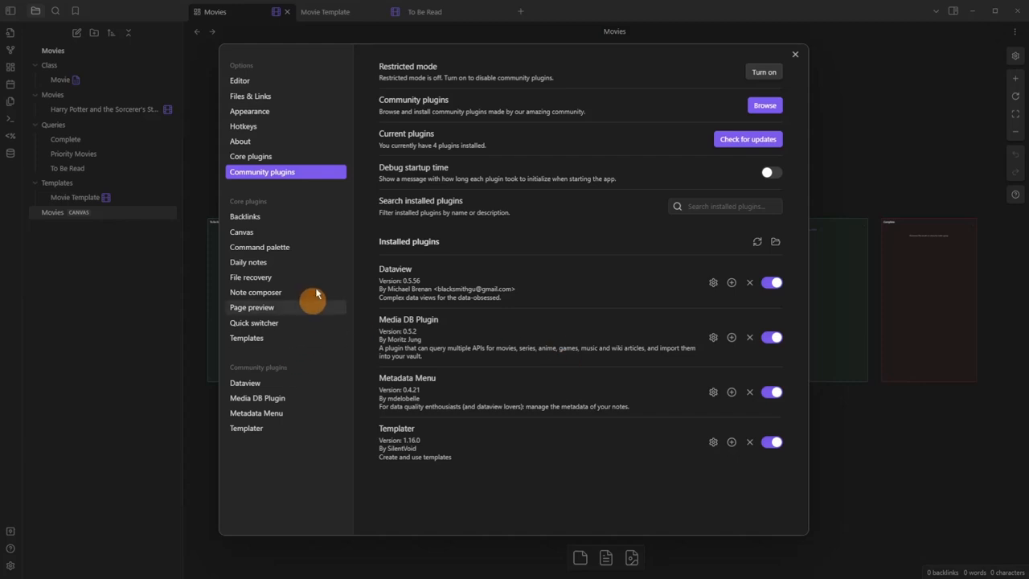
{"action": "mouse_move", "coordinate": [389, 270]}
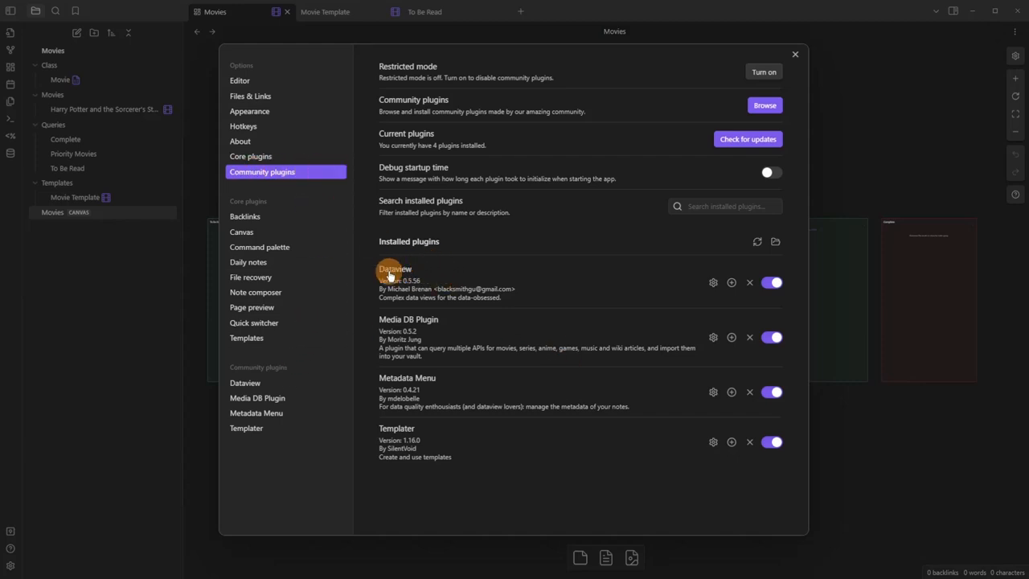
{"action": "mouse_move", "coordinate": [437, 450]}
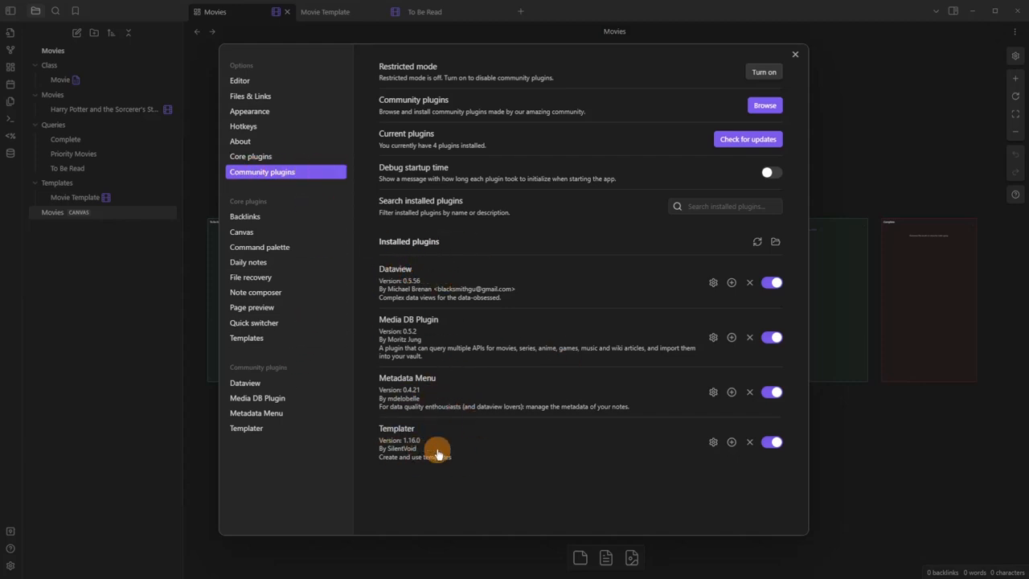
{"action": "mouse_move", "coordinate": [437, 448]}
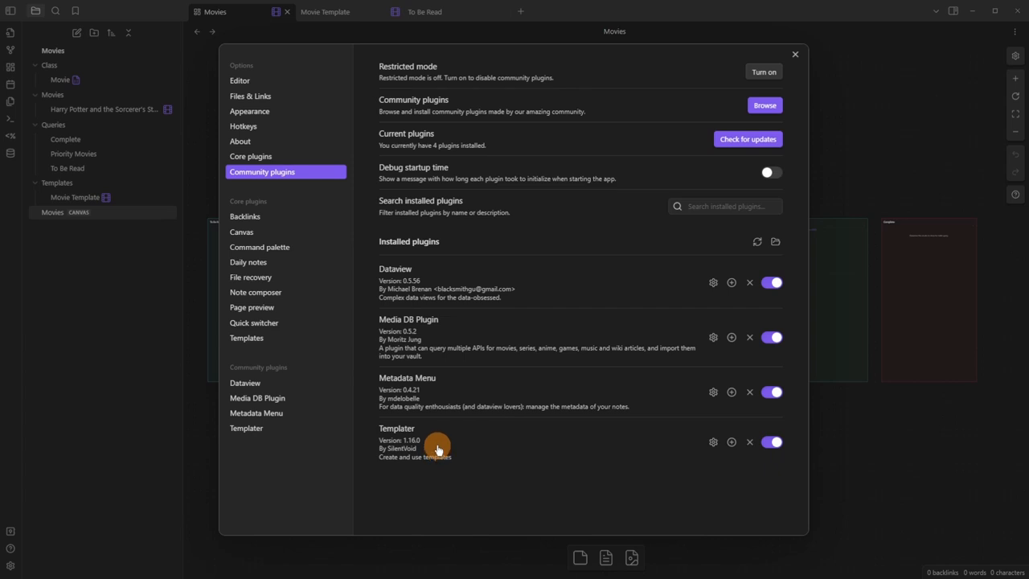
{"action": "mouse_move", "coordinate": [482, 350]}
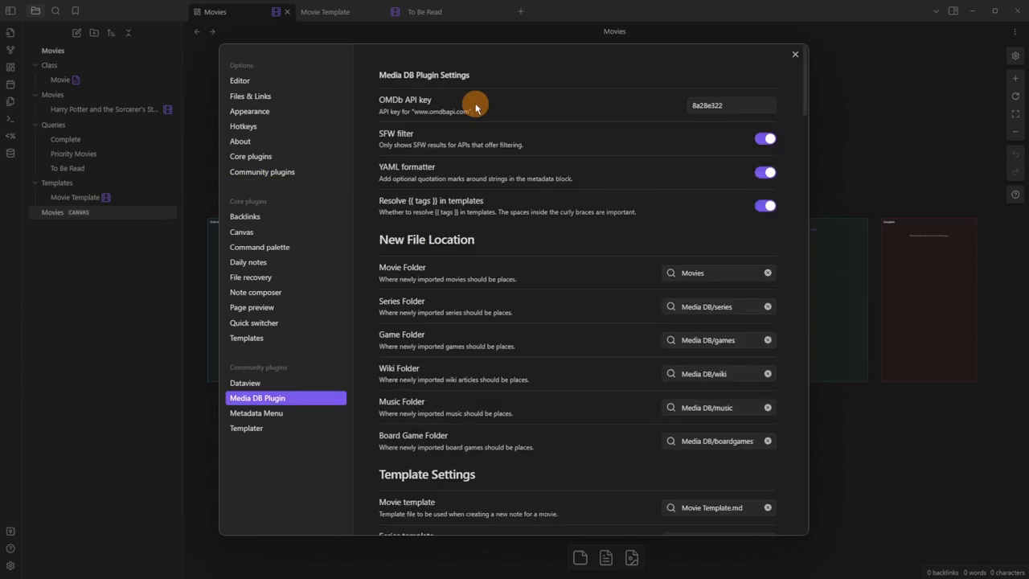
{"action": "mouse_move", "coordinate": [402, 103]}
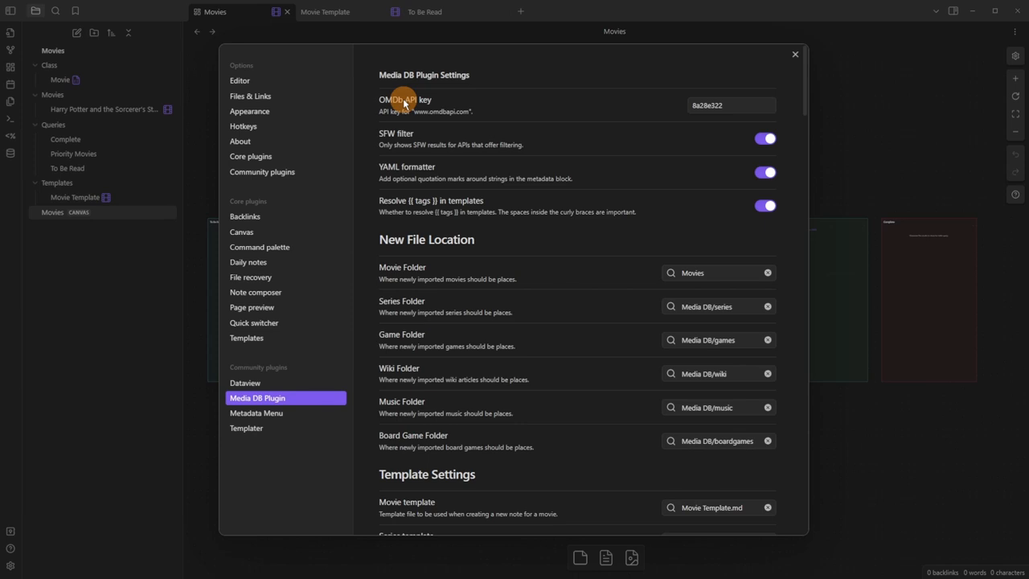
Scroll through the Media DB folder, template and file name settings down to Property Mappings.
{"action": "scroll", "scroll_direction": "down", "scroll_amount": 3}
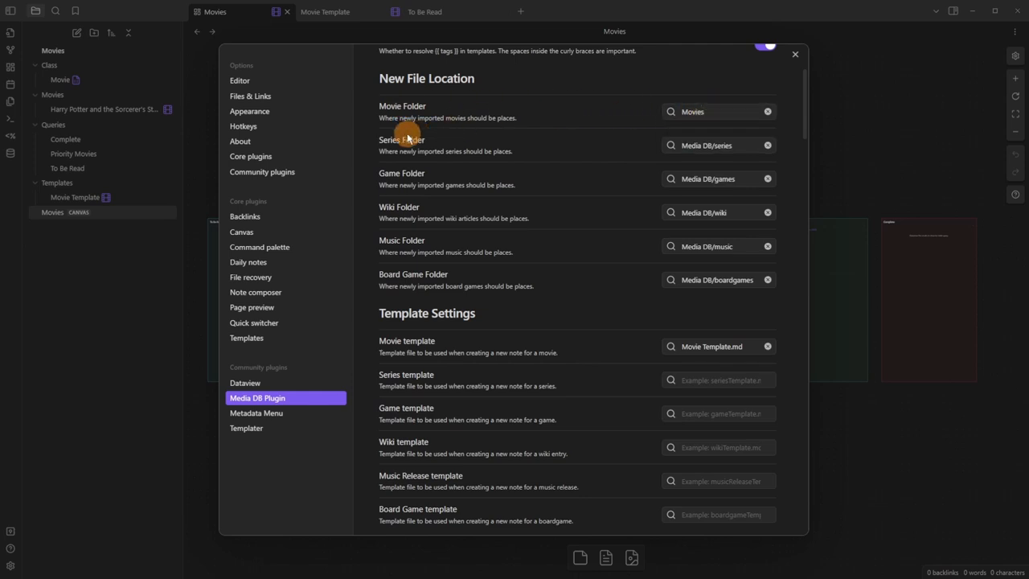
{"action": "mouse_move", "coordinate": [738, 238]}
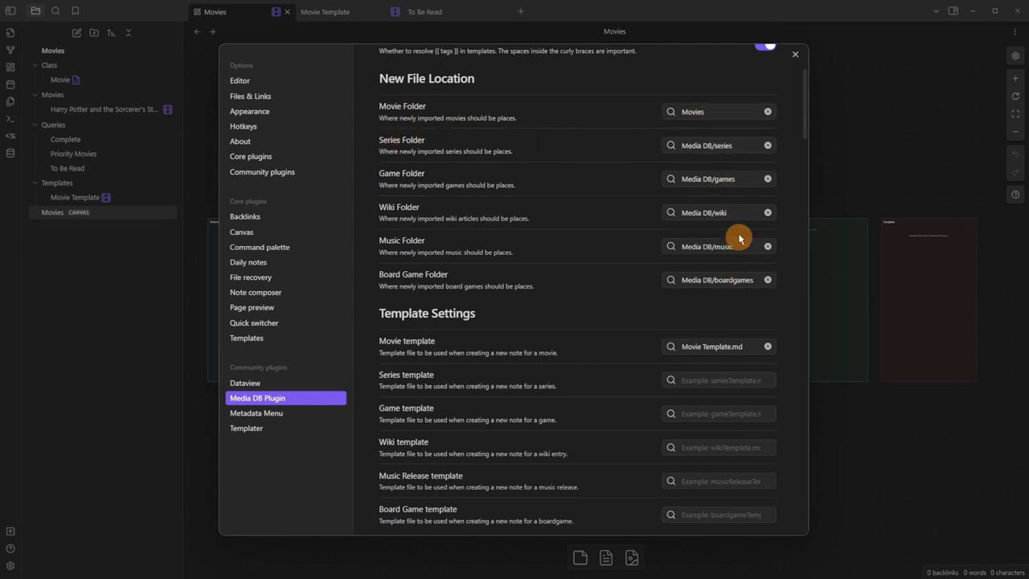
{"action": "mouse_move", "coordinate": [582, 217]}
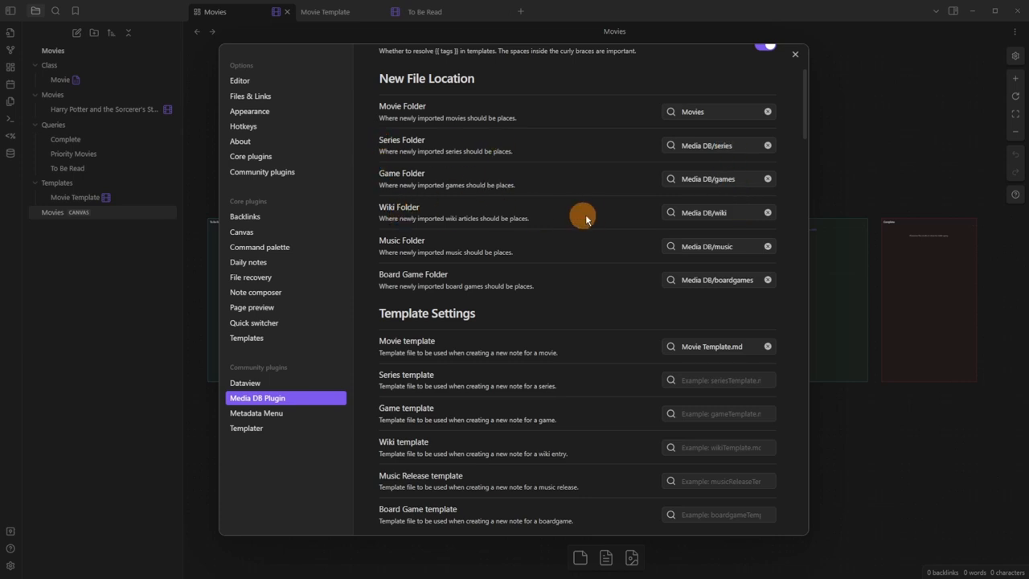
{"action": "mouse_move", "coordinate": [534, 238]}
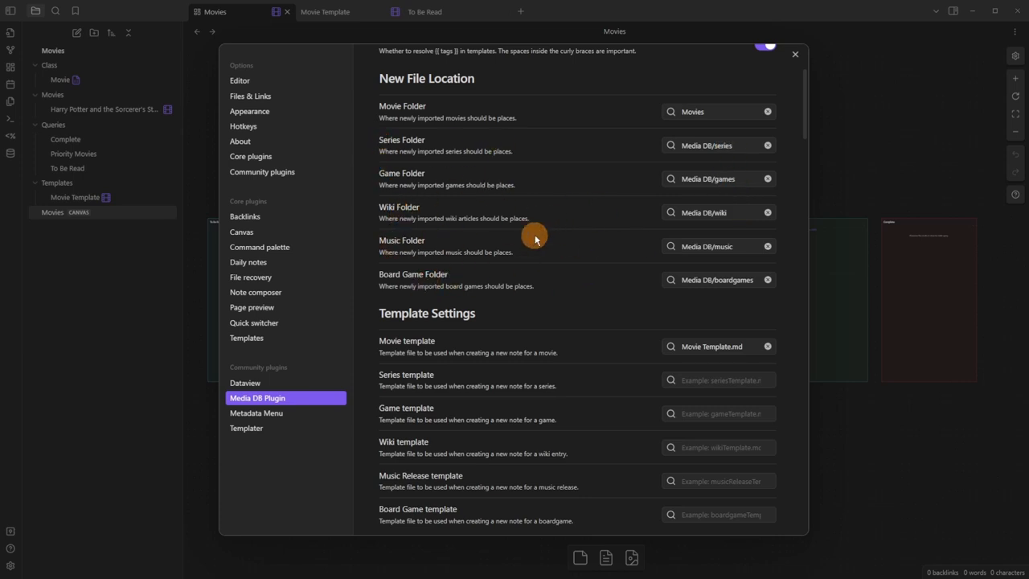
{"action": "scroll", "scroll_direction": "down", "scroll_amount": 3}
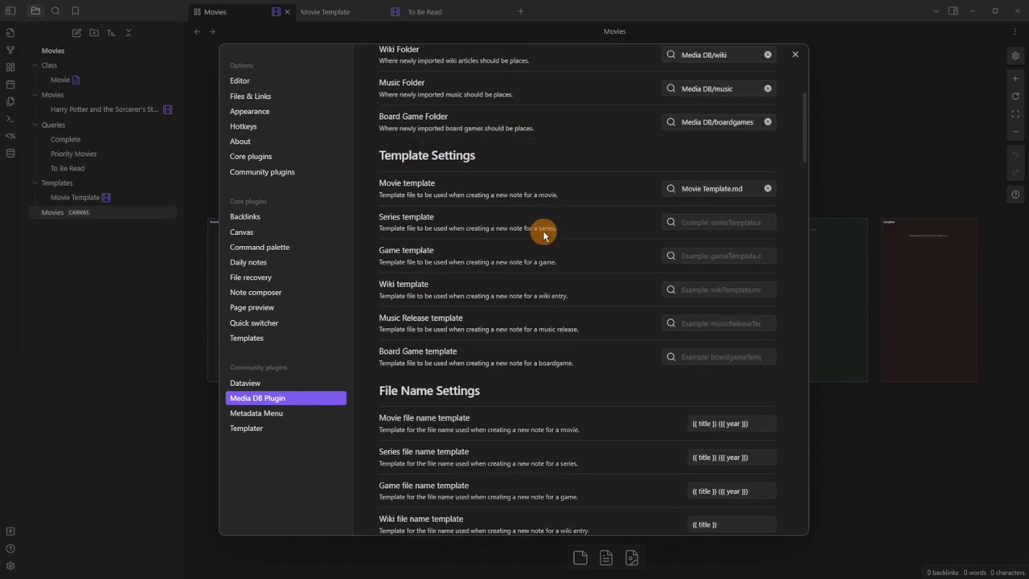
{"action": "scroll", "scroll_direction": "up", "scroll_amount": 3}
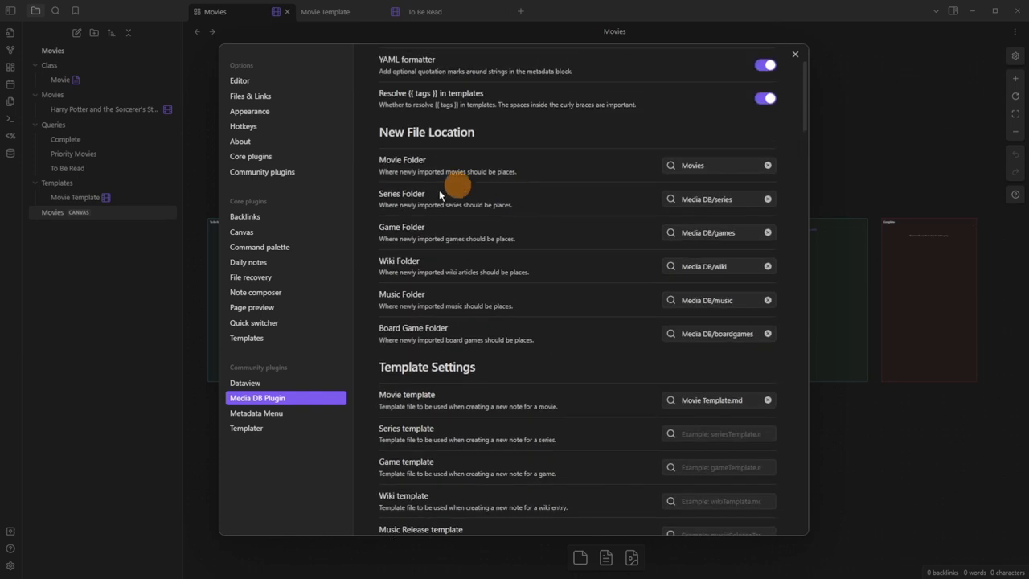
{"action": "mouse_move", "coordinate": [460, 180]}
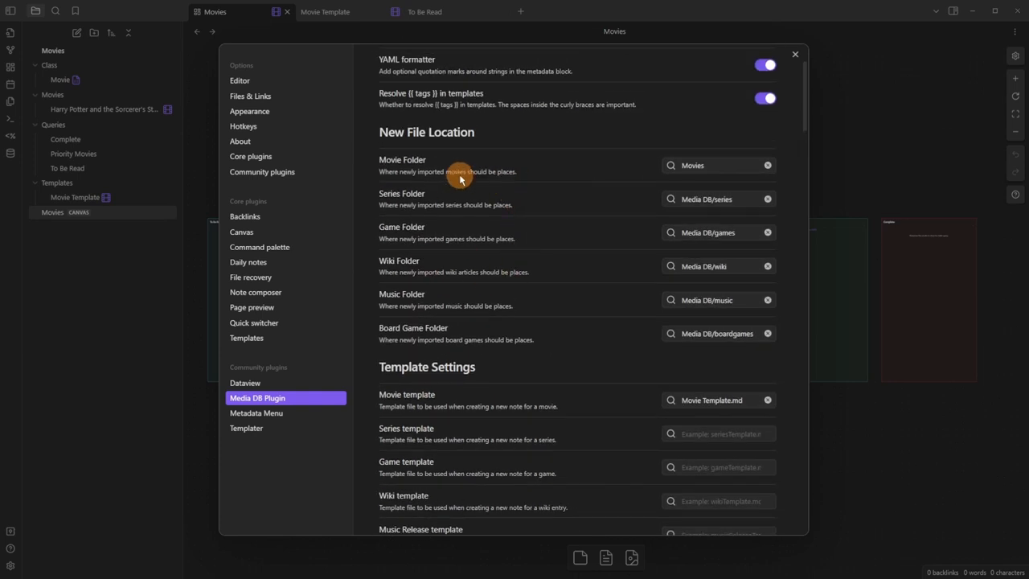
{"action": "mouse_move", "coordinate": [447, 203]}
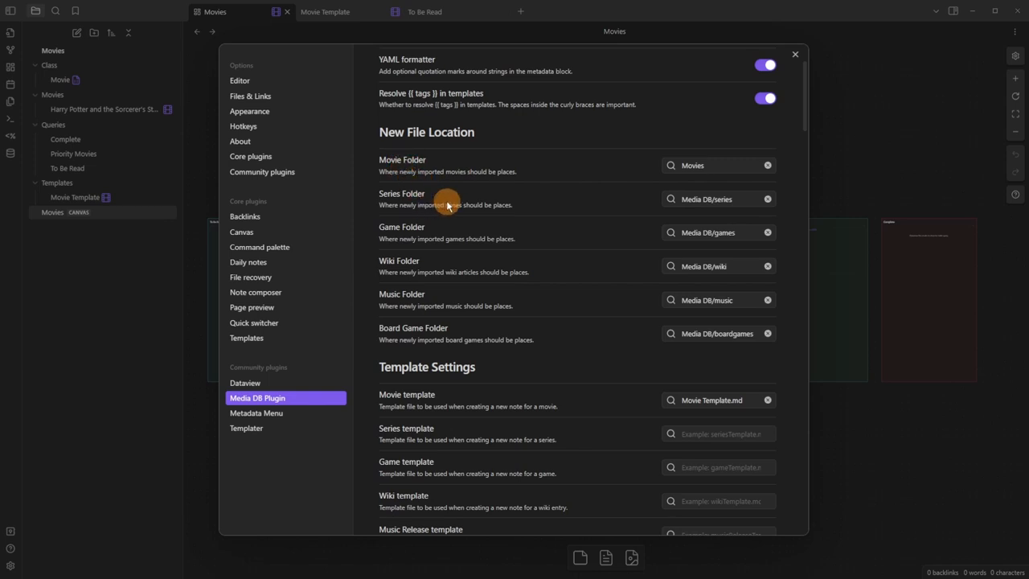
{"action": "scroll", "scroll_direction": "down", "scroll_amount": 3}
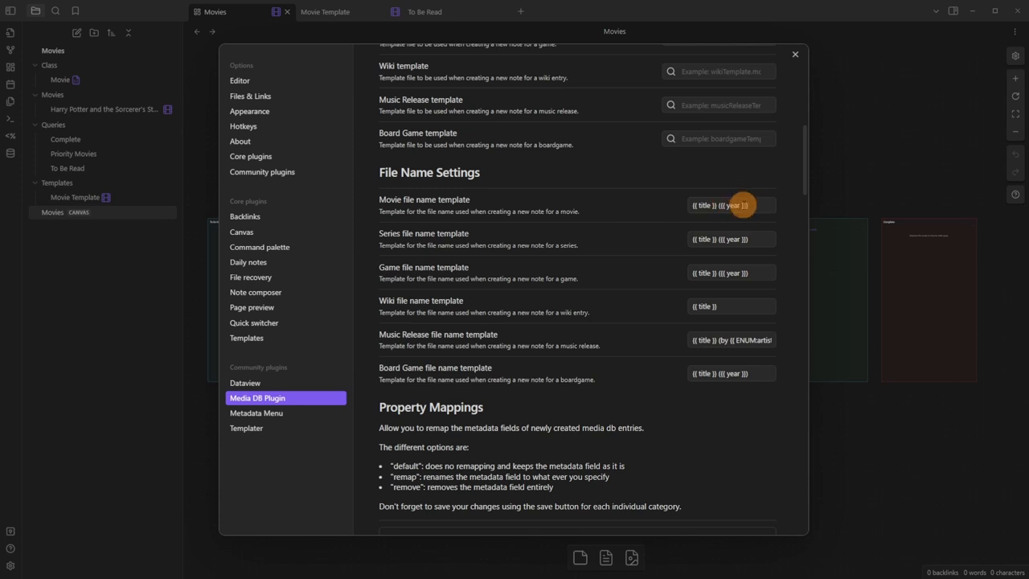
{"action": "mouse_move", "coordinate": [531, 388]}
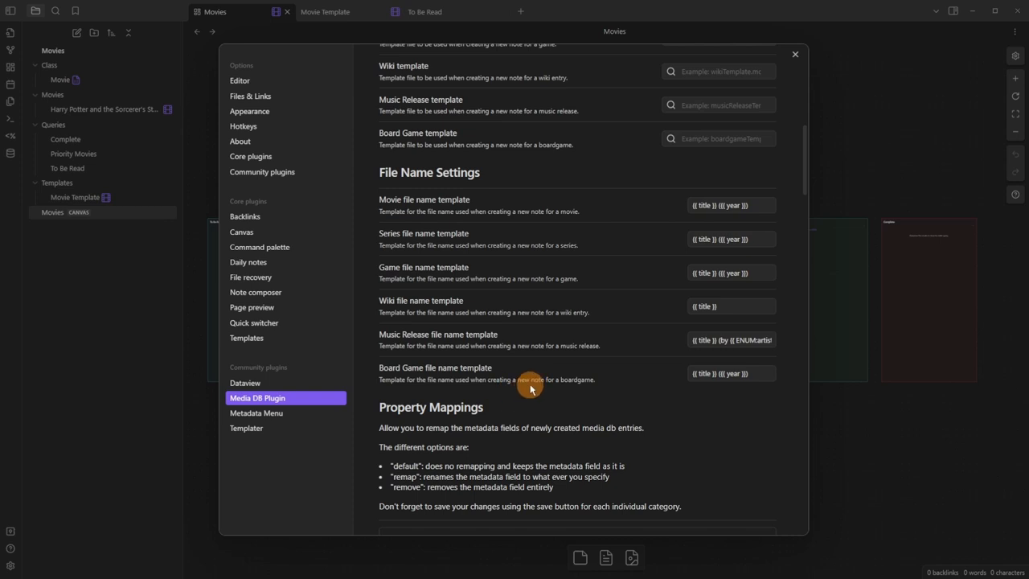
{"action": "scroll", "scroll_direction": "down", "scroll_amount": 3}
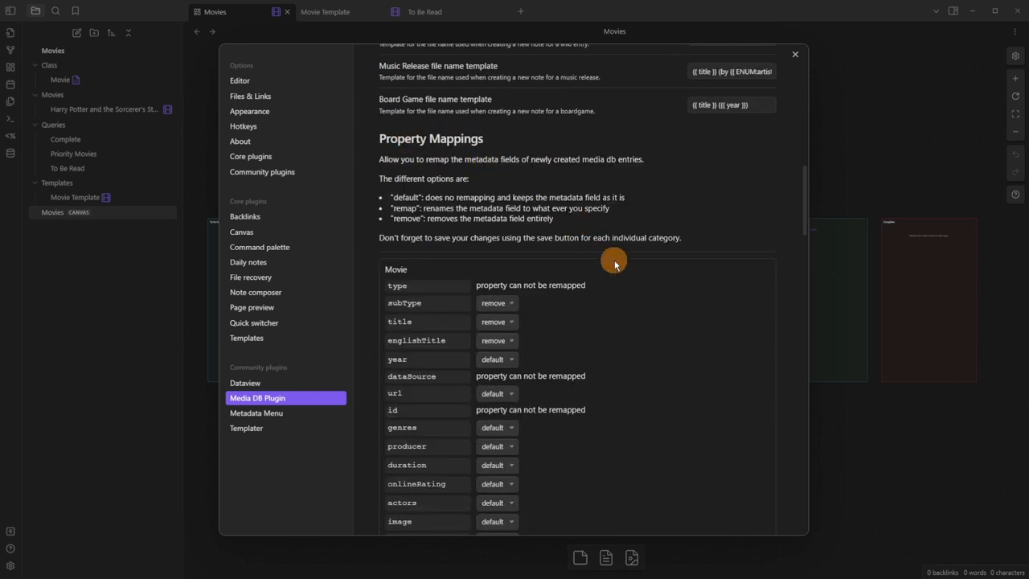
{"action": "scroll", "scroll_direction": "down", "scroll_amount": 3}
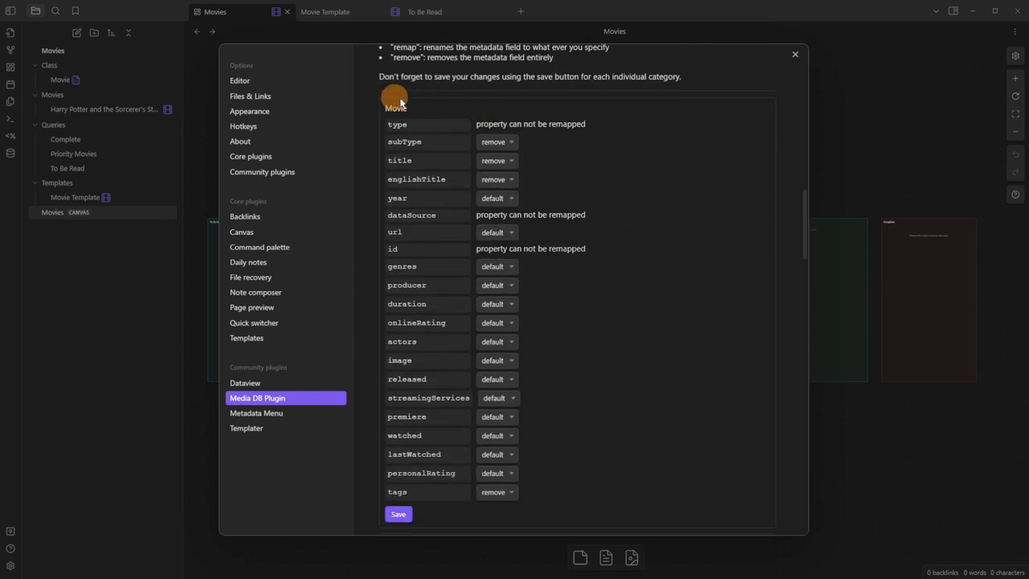
{"action": "scroll", "scroll_direction": "down", "scroll_amount": 3}
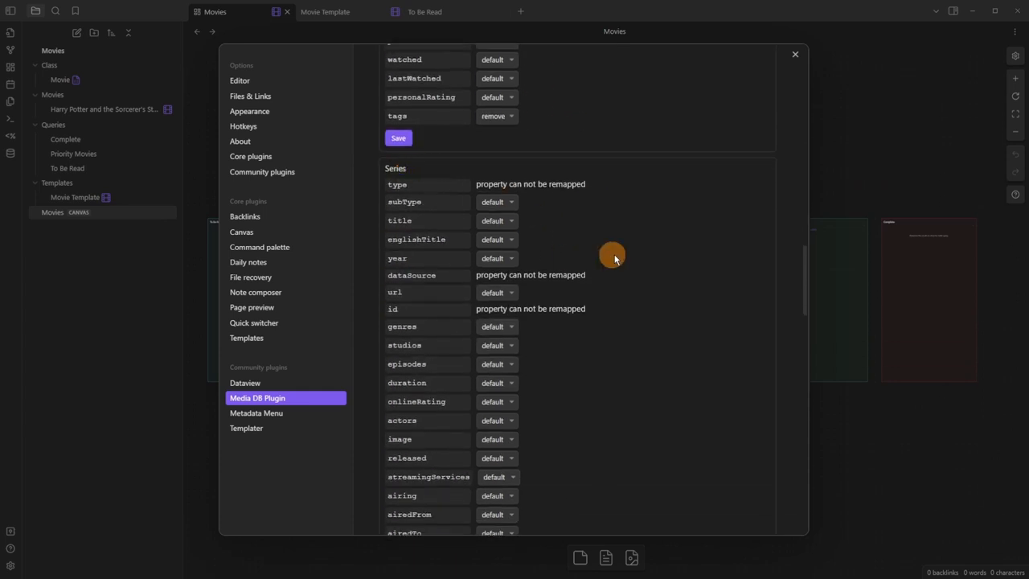
{"action": "scroll", "scroll_direction": "up", "scroll_amount": 3}
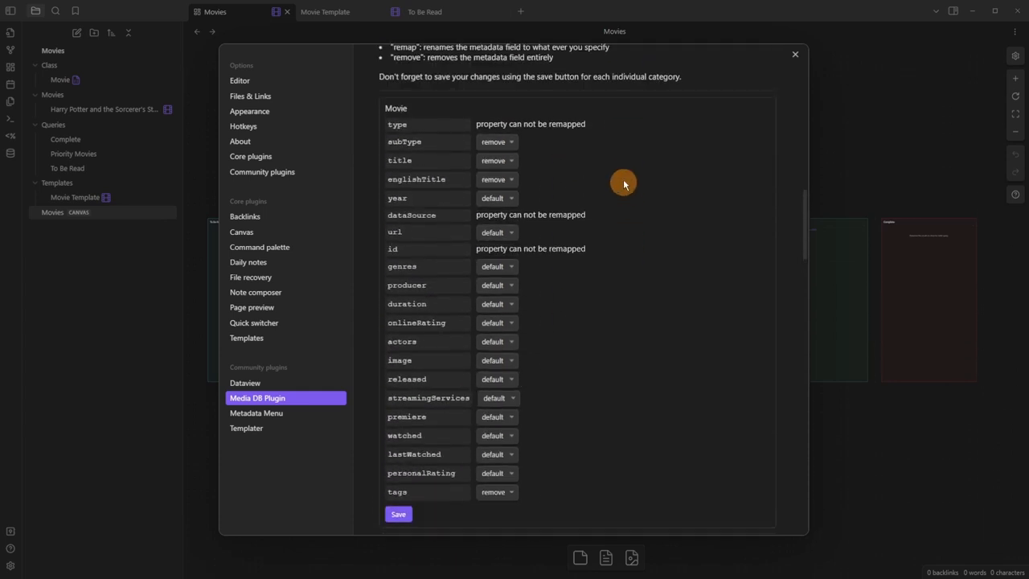
{"action": "mouse_move", "coordinate": [418, 137]}
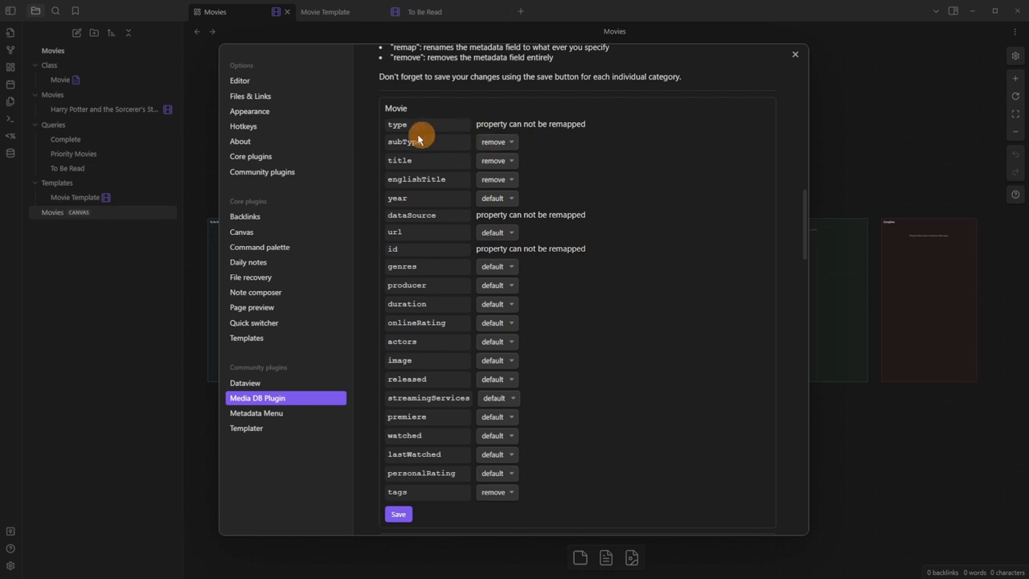
{"action": "mouse_move", "coordinate": [389, 148]}
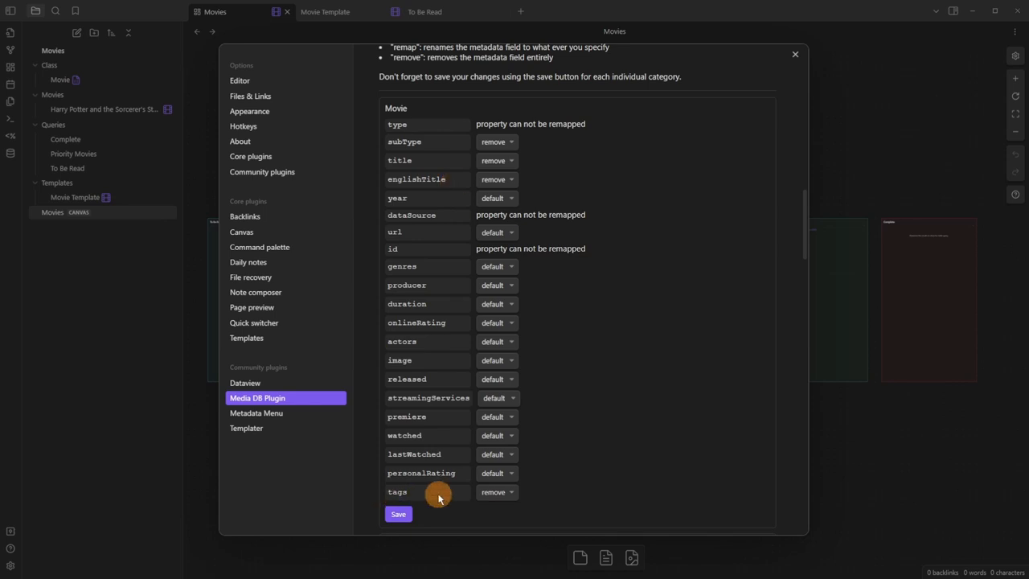
{"action": "mouse_move", "coordinate": [426, 495]}
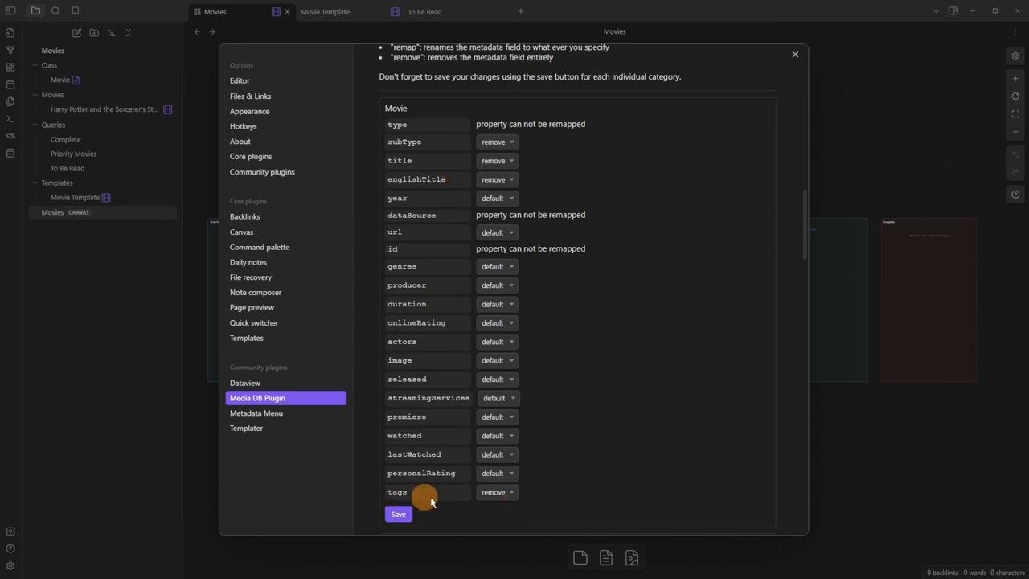
{"action": "mouse_move", "coordinate": [647, 237]}
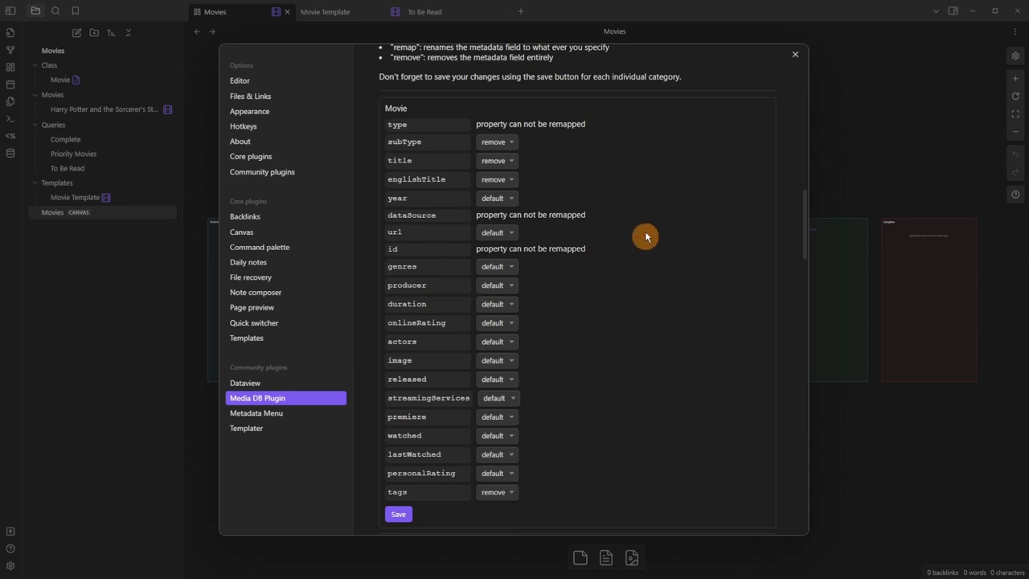
{"action": "mouse_move", "coordinate": [632, 228]}
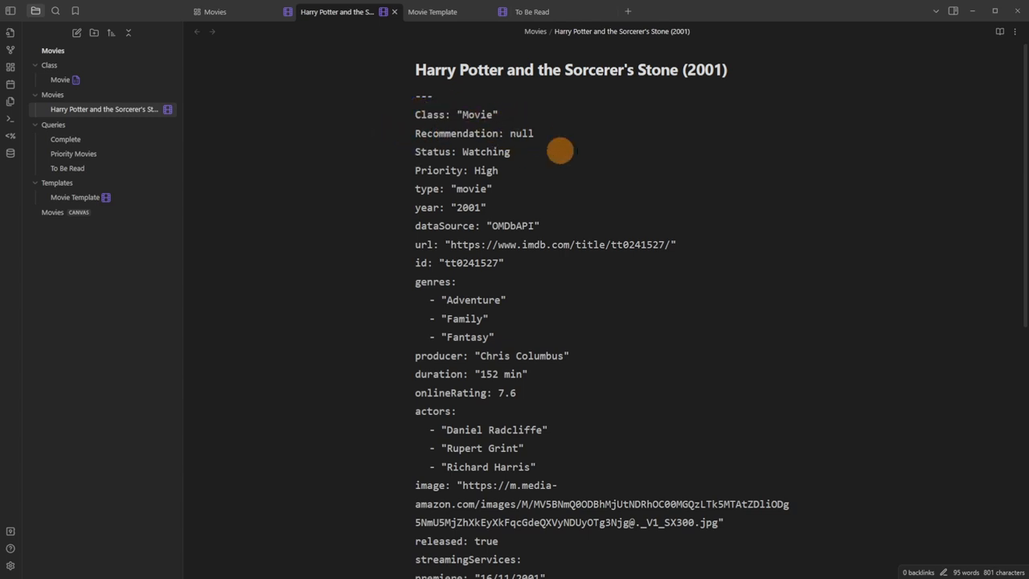
{"action": "mouse_move", "coordinate": [427, 188]}
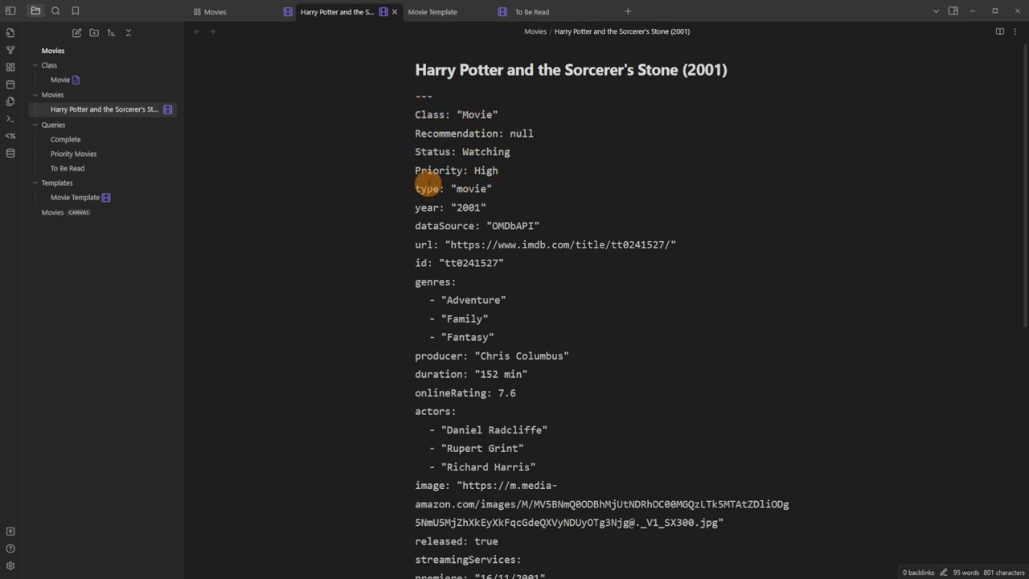
Scroll through the Sorcerer's Stone frontmatter, then switch to the Movie Template note.
{"action": "scroll", "scroll_direction": "down", "scroll_amount": 3}
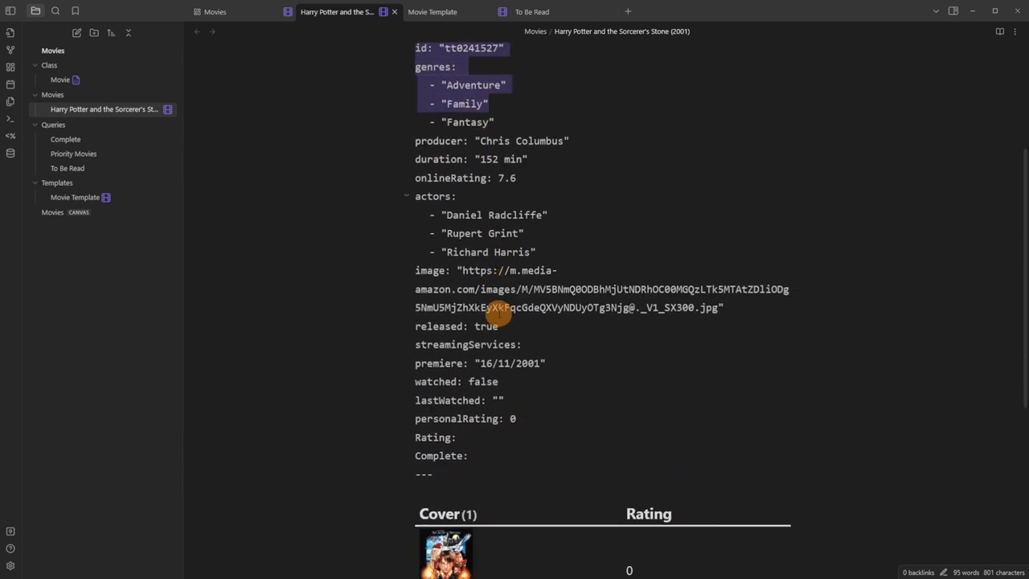
{"action": "scroll", "scroll_direction": "up", "scroll_amount": 3}
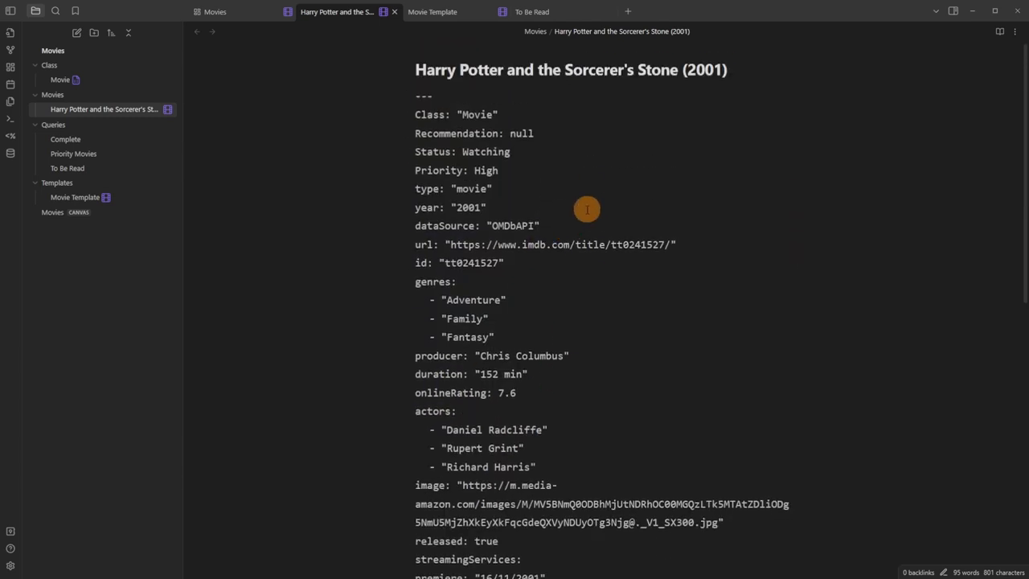
{"action": "left_click", "coordinate": [433, 11]}
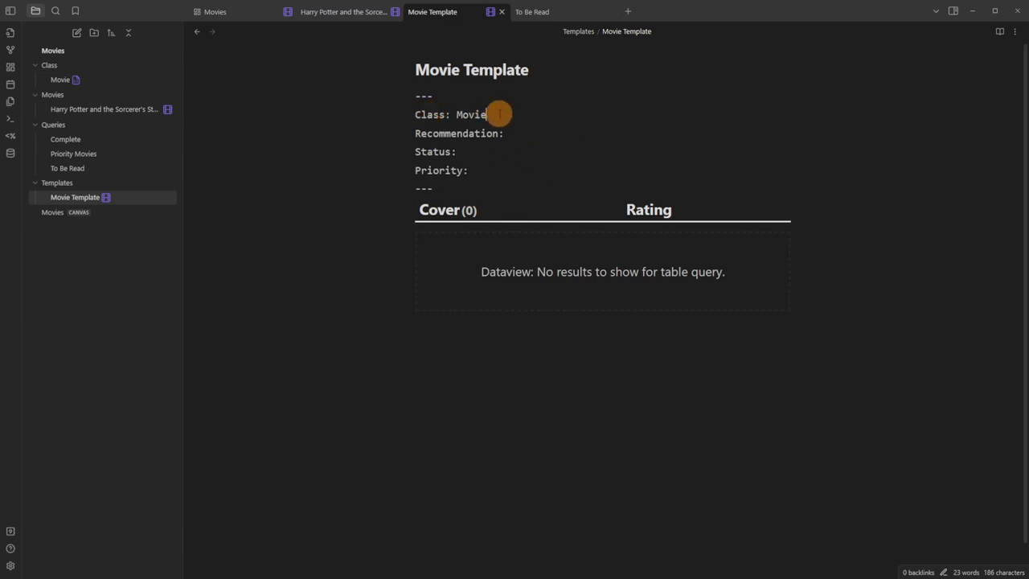
{"action": "mouse_move", "coordinate": [452, 171]}
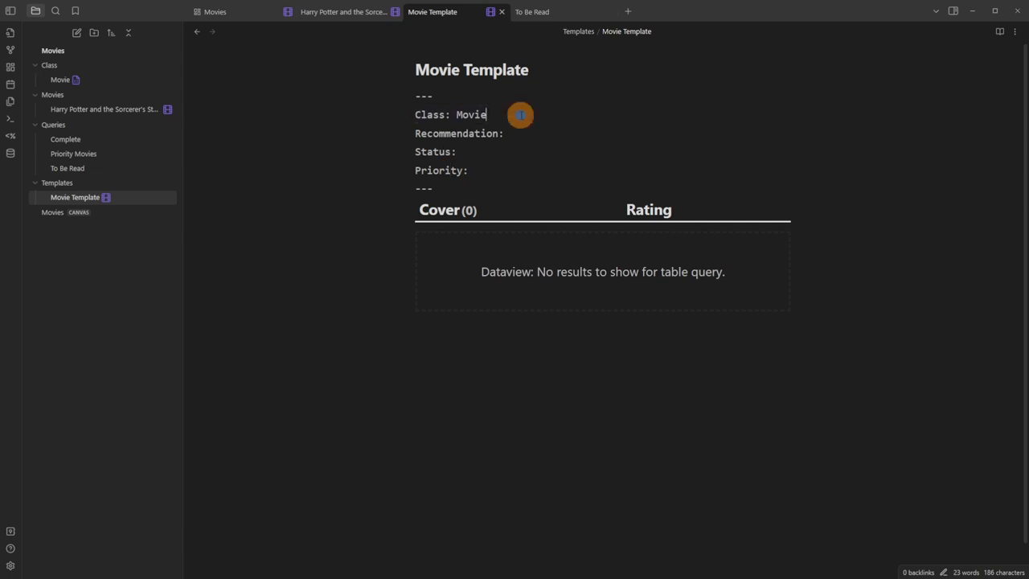
{"action": "mouse_move", "coordinate": [923, 64]}
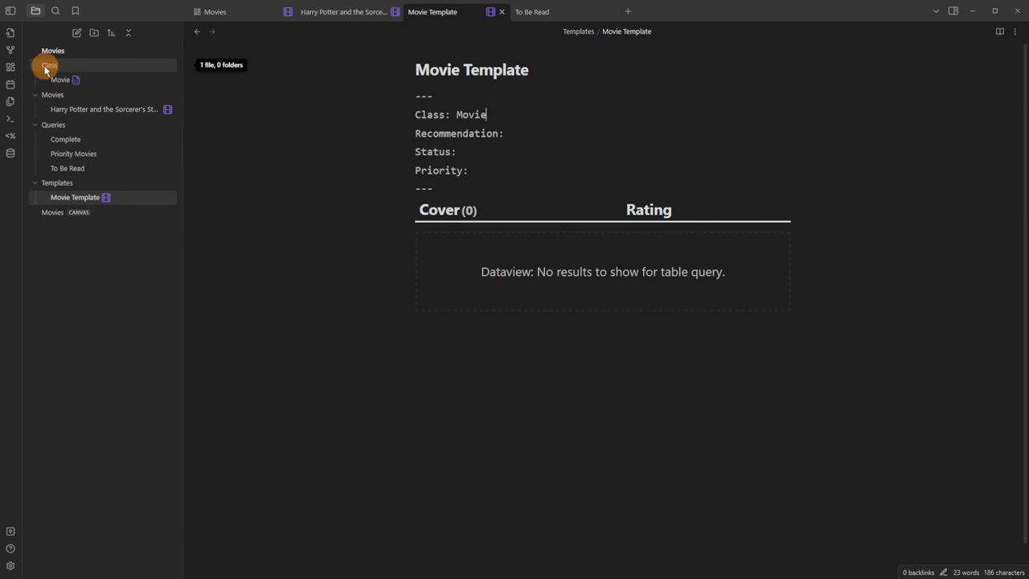
{"action": "mouse_move", "coordinate": [103, 84]}
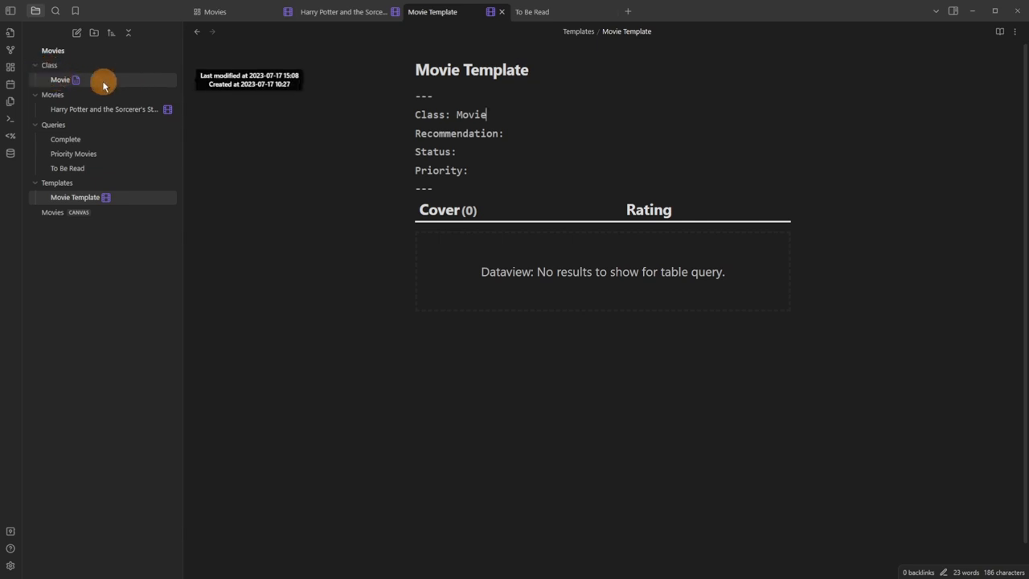
Open the Movie fileclass from the Class folder to see its fields.
{"action": "left_click", "coordinate": [61, 81]}
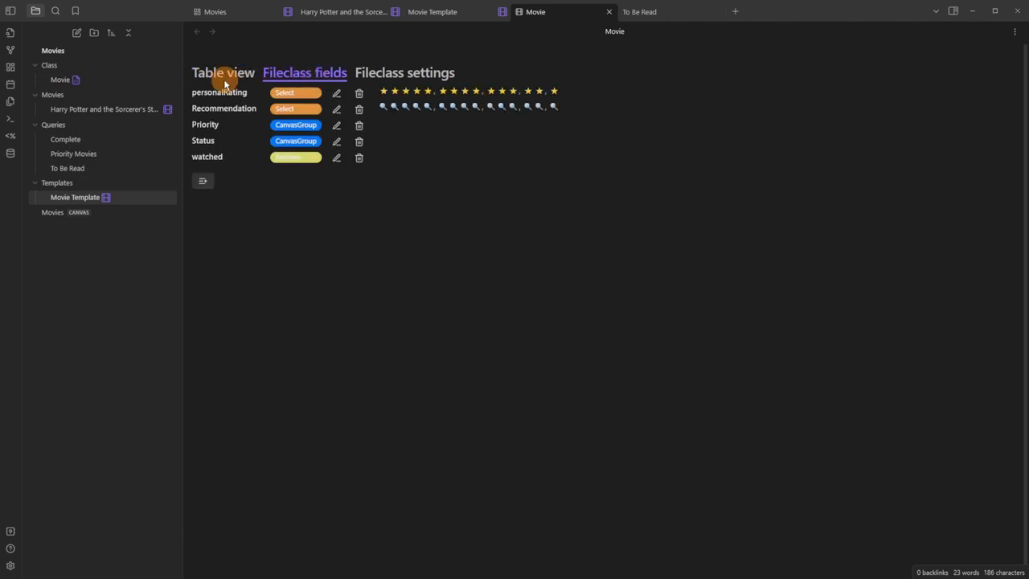
{"action": "mouse_move", "coordinate": [241, 96]}
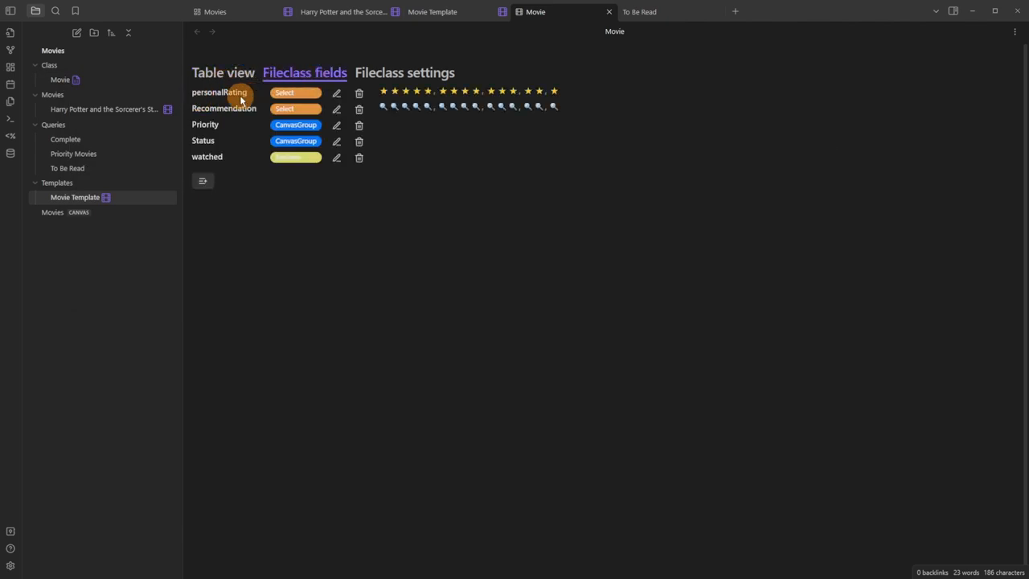
{"action": "mouse_move", "coordinate": [260, 164]}
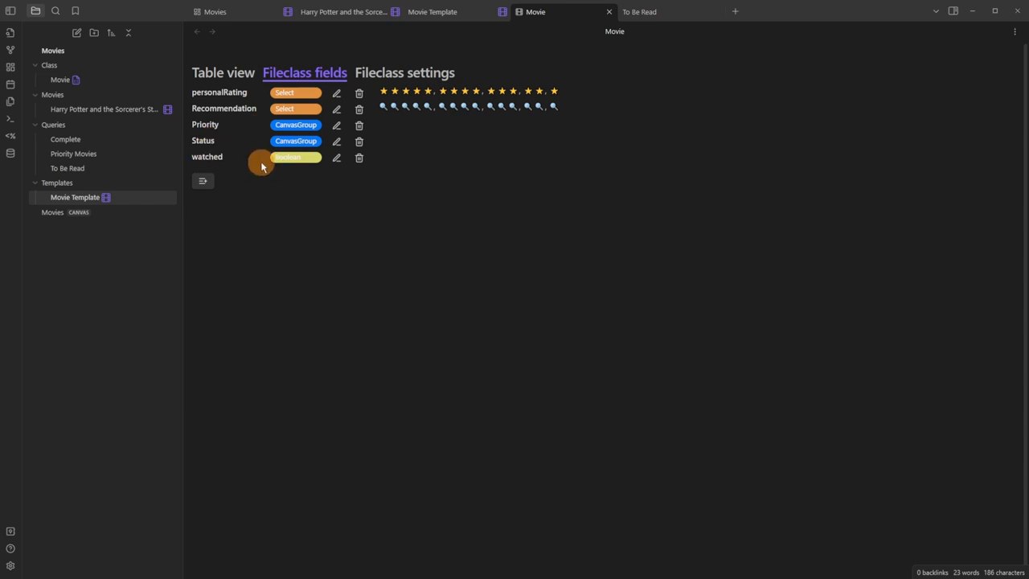
{"action": "mouse_move", "coordinate": [228, 91]}
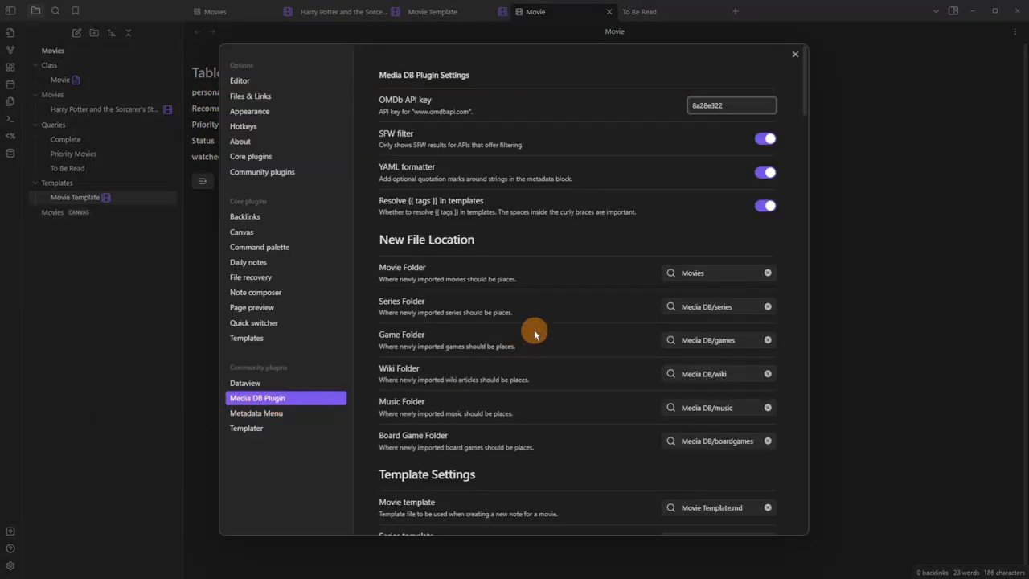
Try remapping personalRating in the Movie mapping, then set it back to default.
{"action": "scroll", "scroll_direction": "down", "scroll_amount": 3}
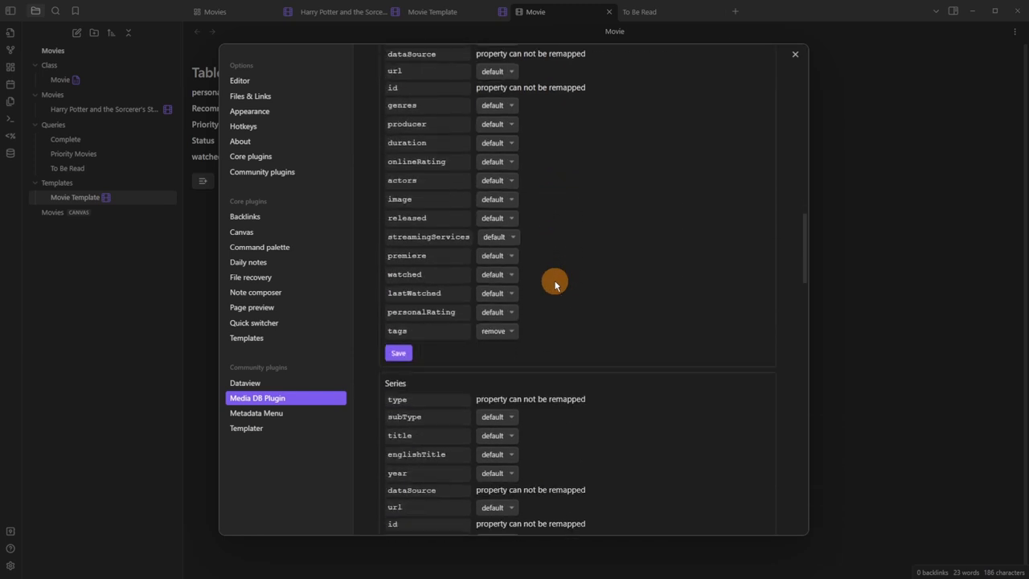
{"action": "mouse_move", "coordinate": [497, 312]}
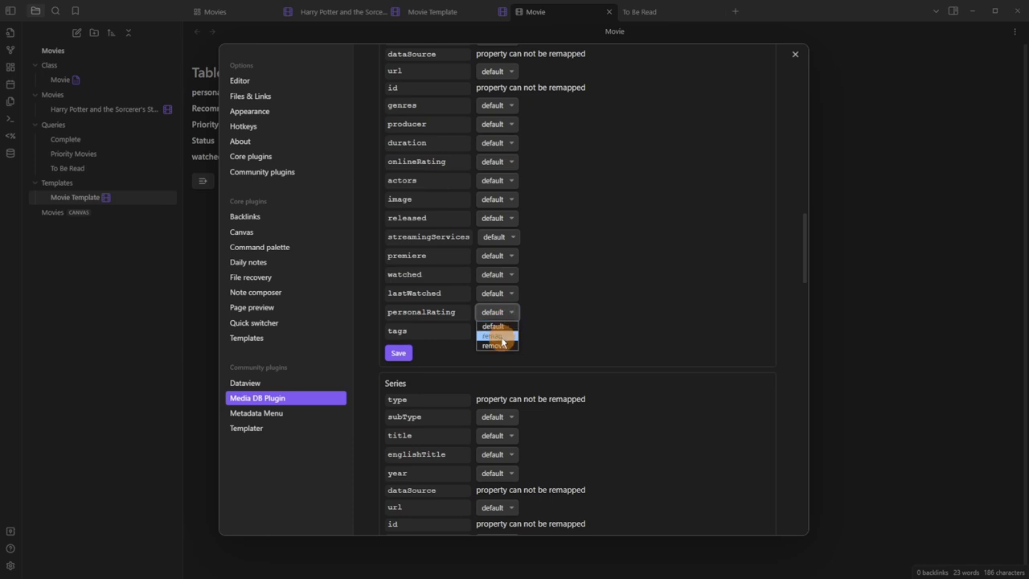
{"action": "left_click", "coordinate": [492, 336]}
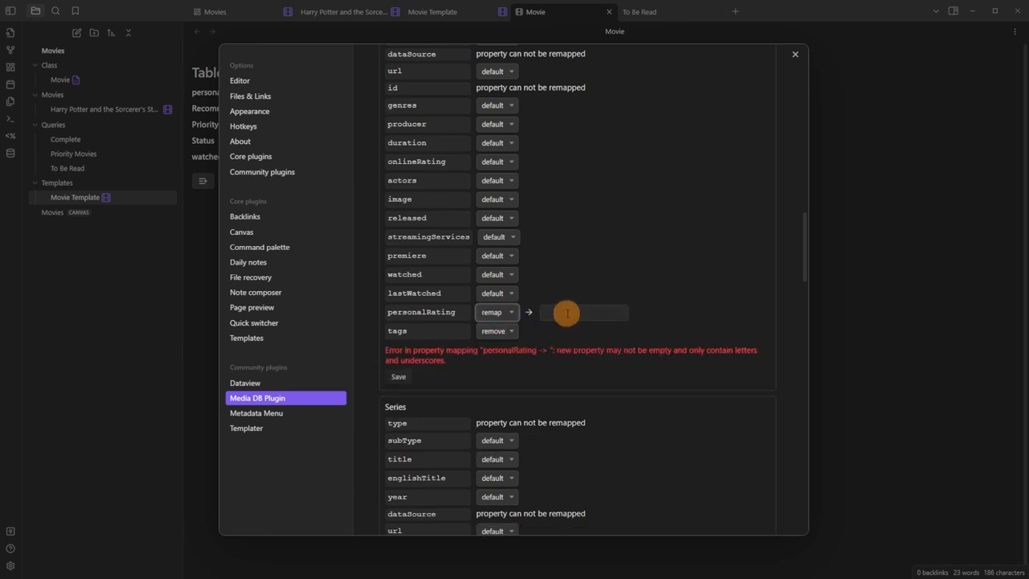
{"action": "left_click", "coordinate": [495, 312]}
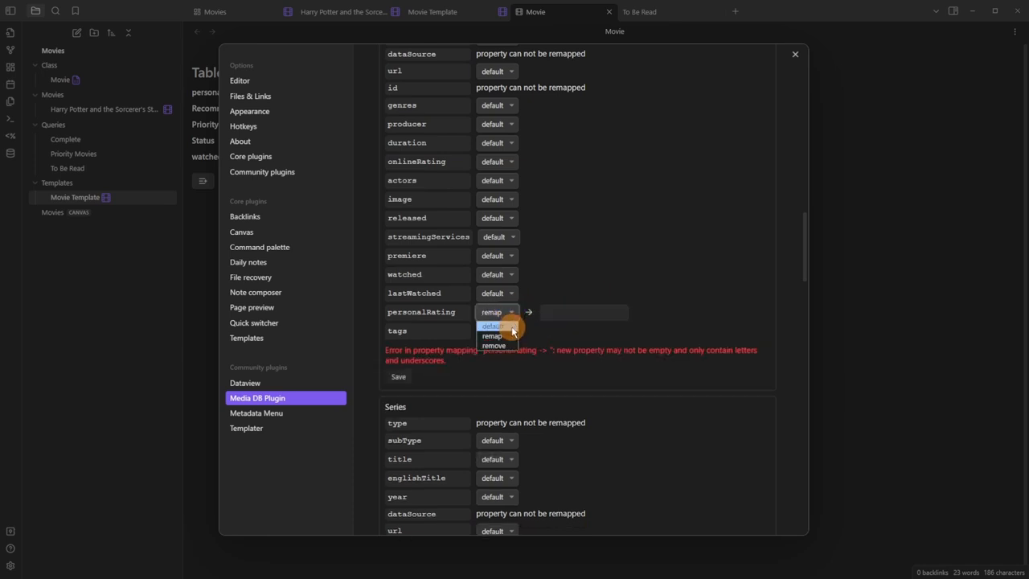
{"action": "left_click", "coordinate": [794, 54]}
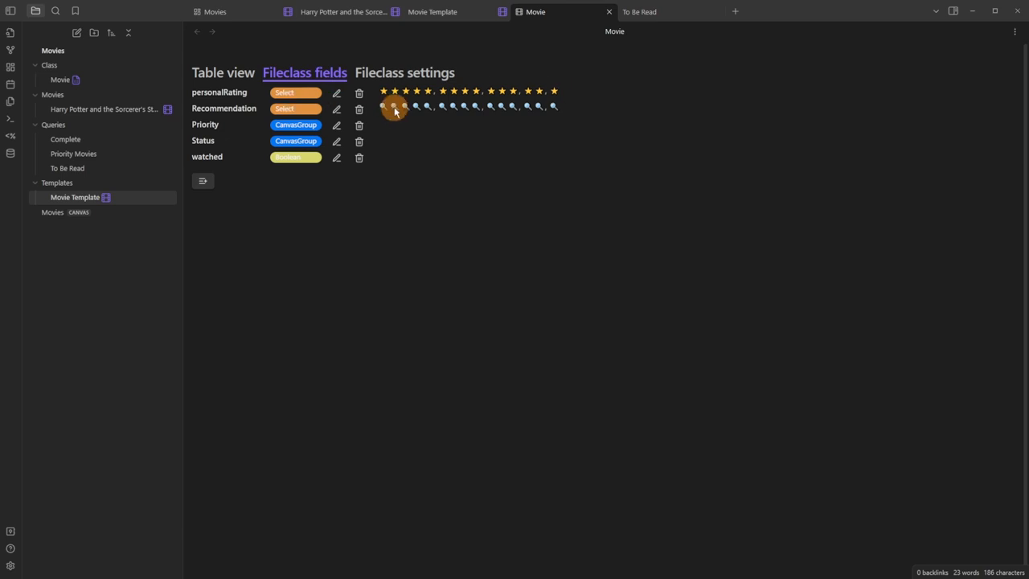
{"action": "mouse_move", "coordinate": [424, 113]}
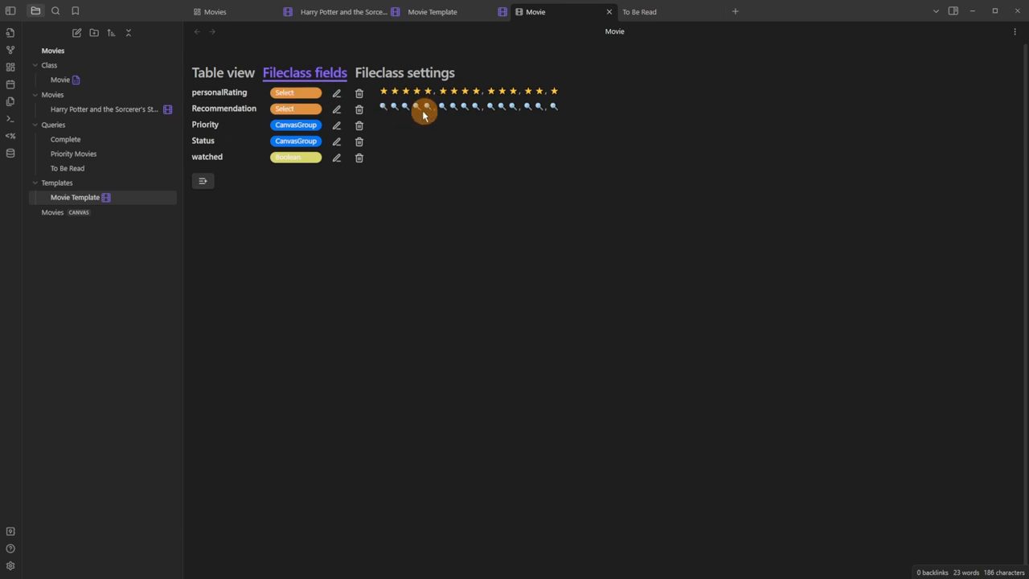
{"action": "mouse_move", "coordinate": [587, 110]}
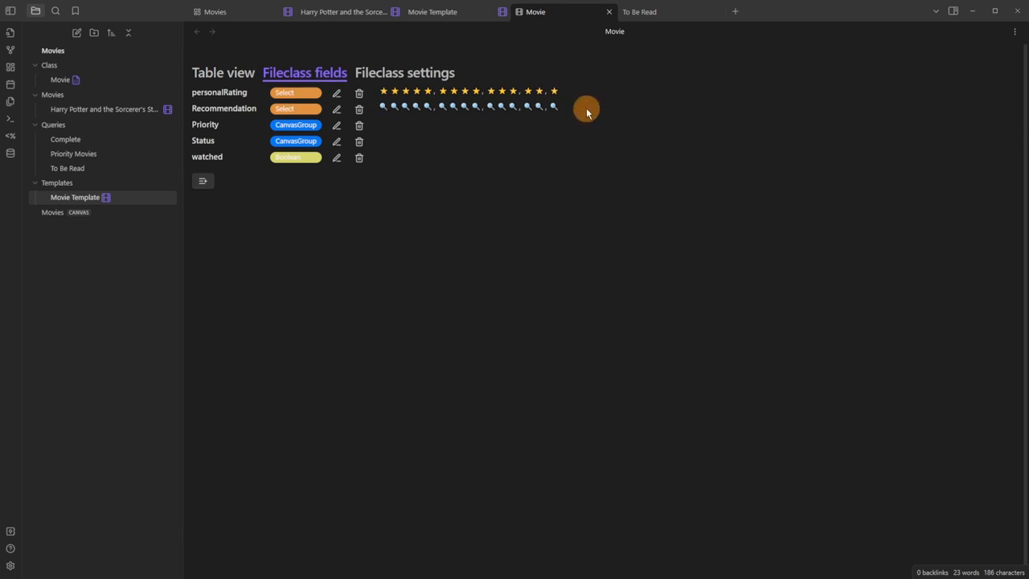
{"action": "mouse_move", "coordinate": [217, 164]}
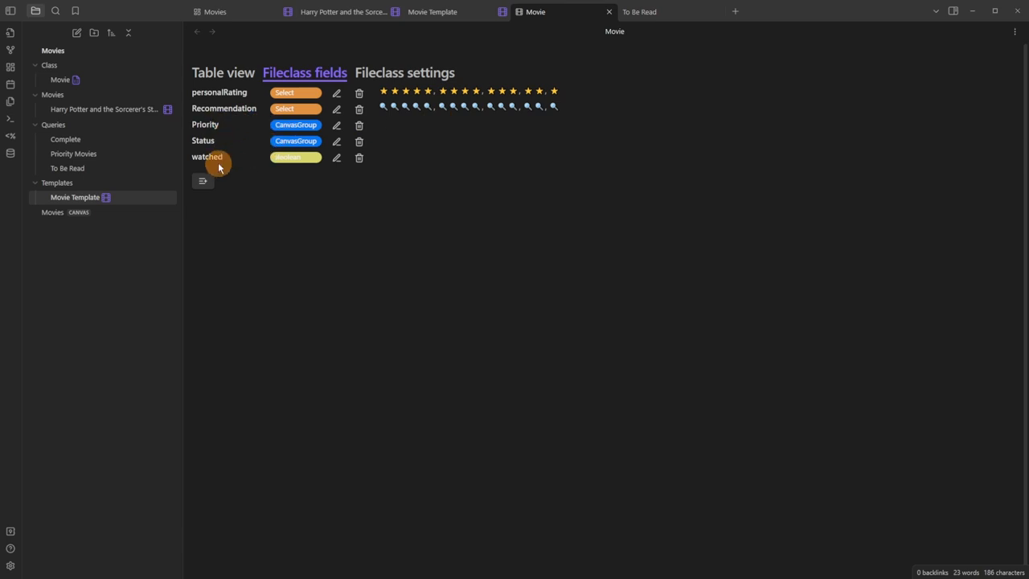
{"action": "left_click", "coordinate": [607, 12]}
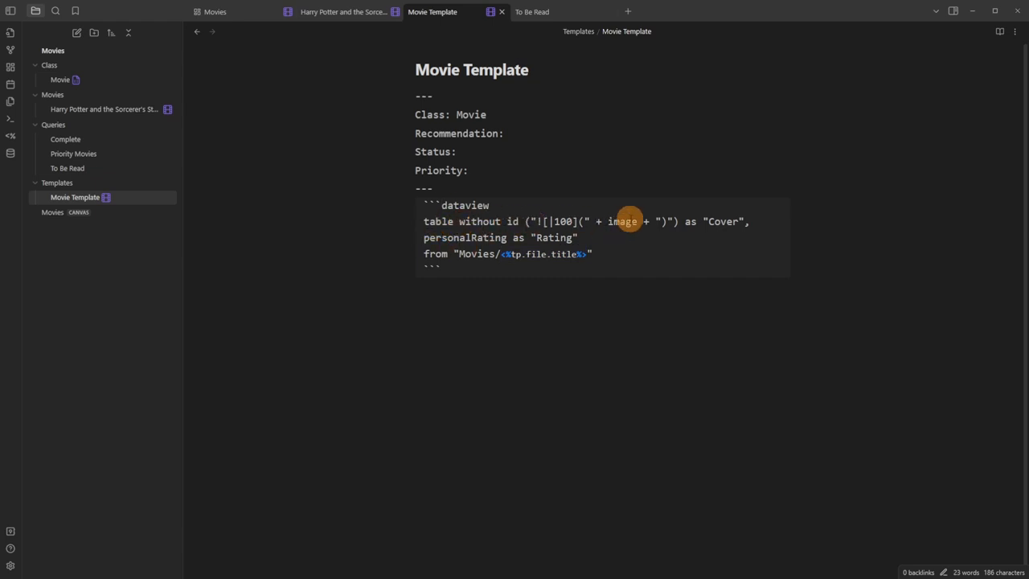
{"action": "mouse_move", "coordinate": [722, 227]}
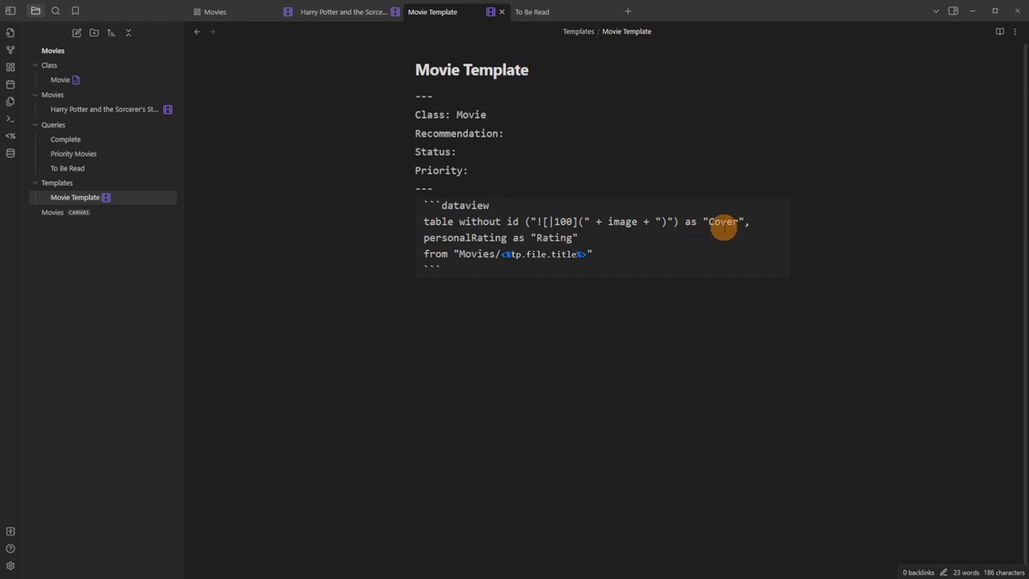
{"action": "mouse_move", "coordinate": [435, 238]}
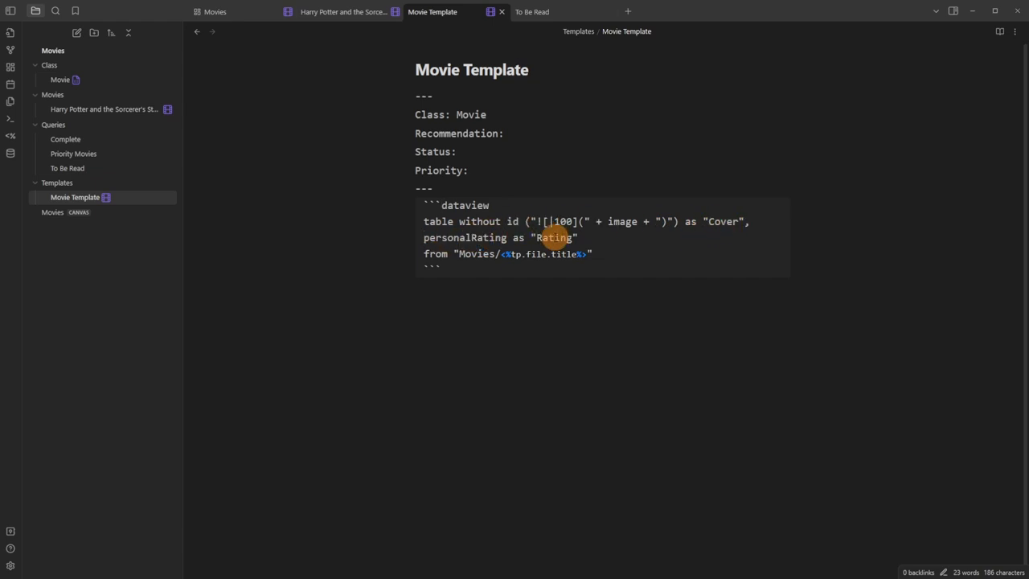
Switch to the Harry Potter note to see the cover-and-rating dataview table in use.
{"action": "left_click", "coordinate": [337, 12]}
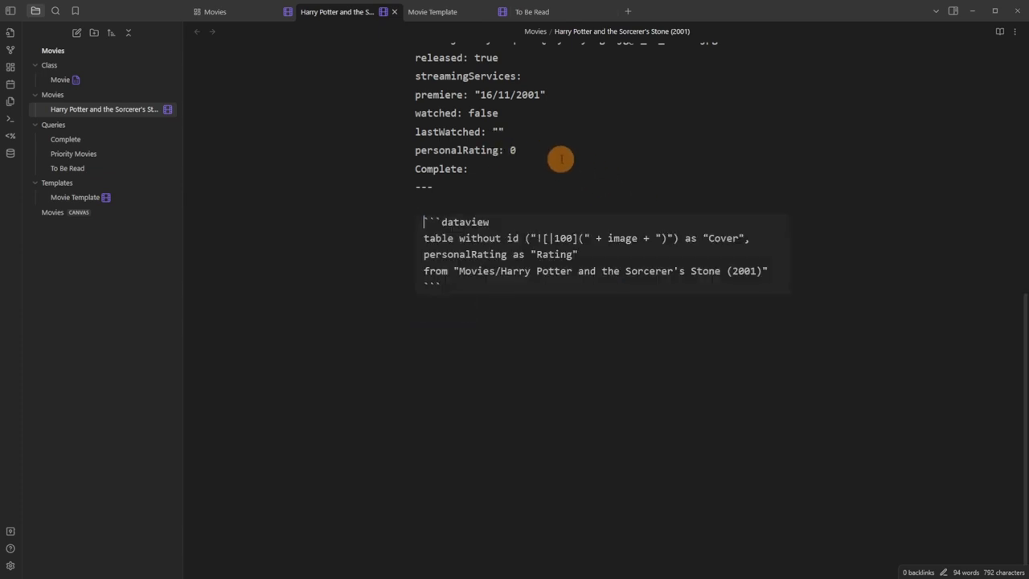
{"action": "mouse_move", "coordinate": [524, 277]}
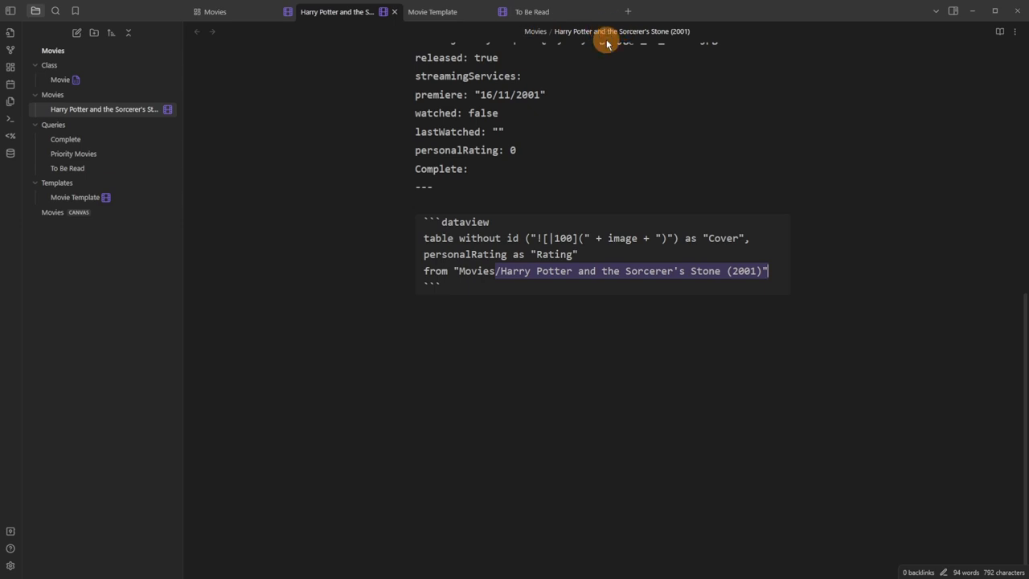
Scroll back up the Harry Potter note and return to the Movies canvas.
{"action": "scroll", "scroll_direction": "up", "scroll_amount": 3}
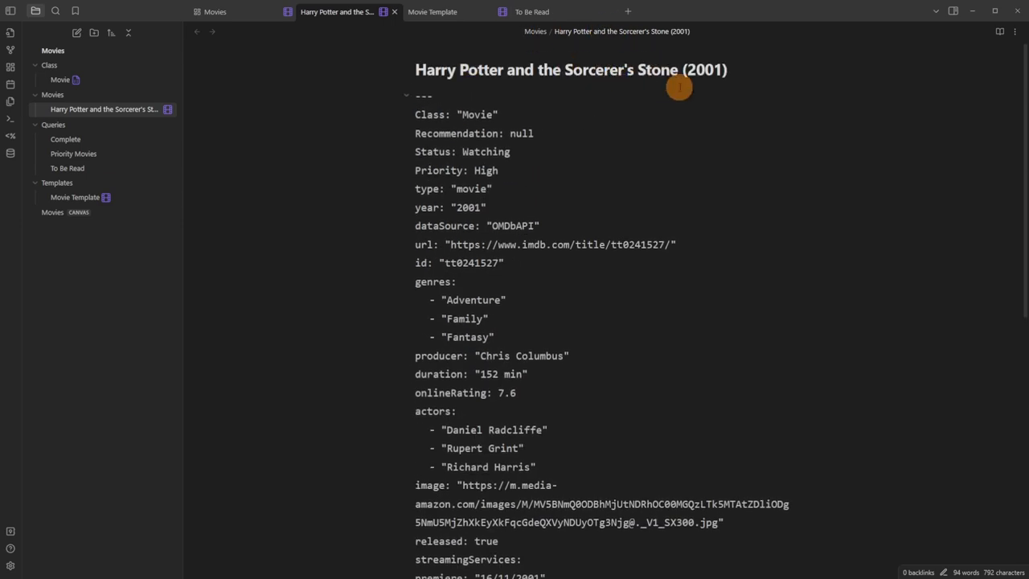
{"action": "left_click", "coordinate": [216, 11]}
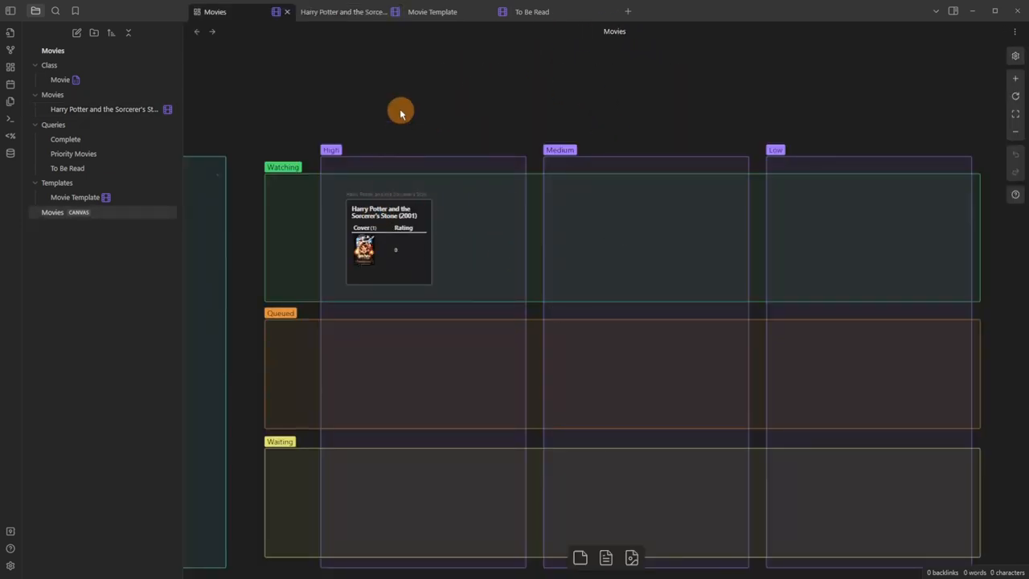
{"action": "mouse_move", "coordinate": [717, 146]}
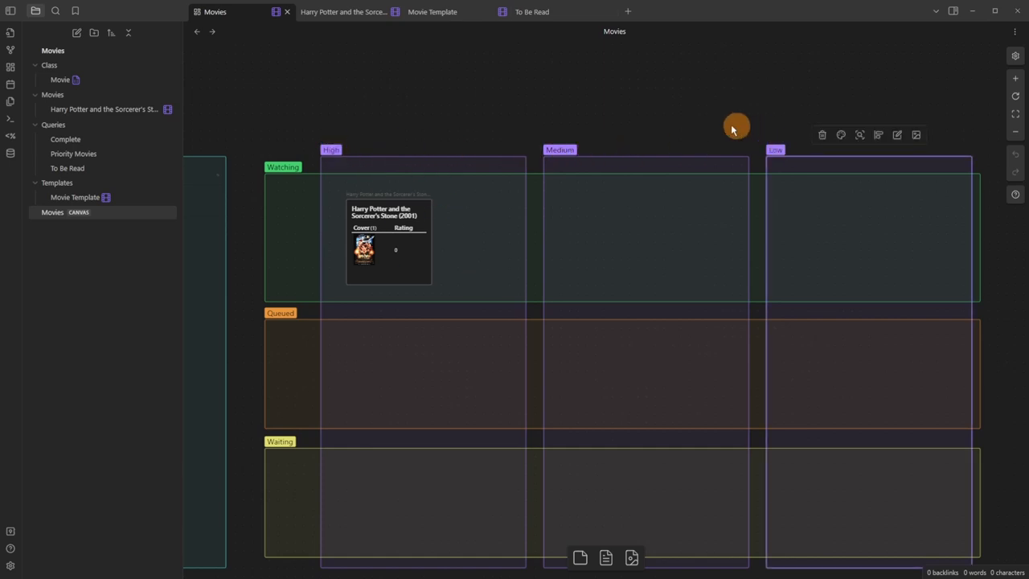
With its note open beside the canvas, drag the Harry Potter card into Queued, Medium.
{"action": "right_click", "coordinate": [737, 129]}
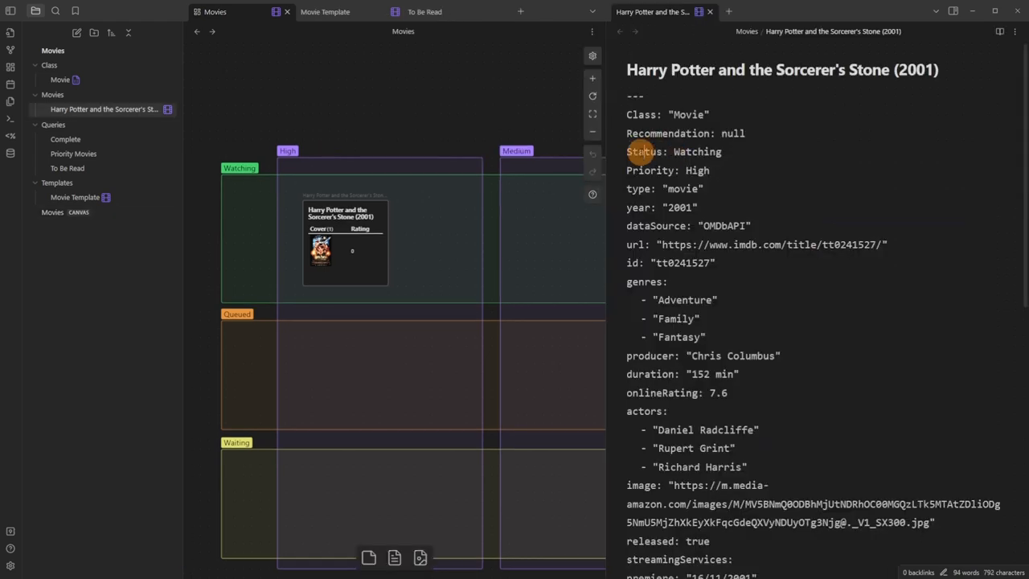
{"action": "mouse_move", "coordinate": [683, 188]}
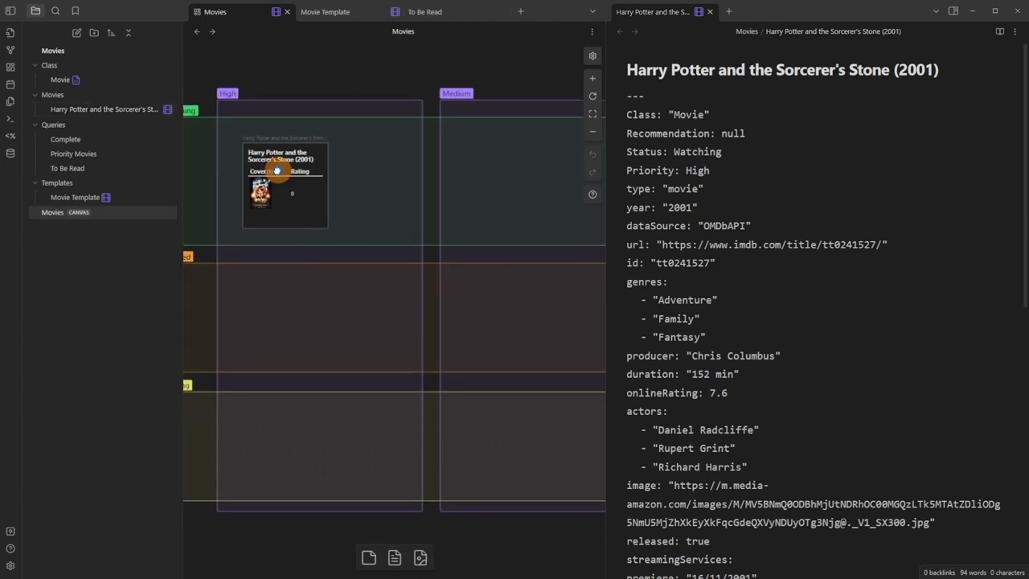
{"action": "left_click_drag", "start_coordinate": [286, 184], "coordinate": [498, 321]}
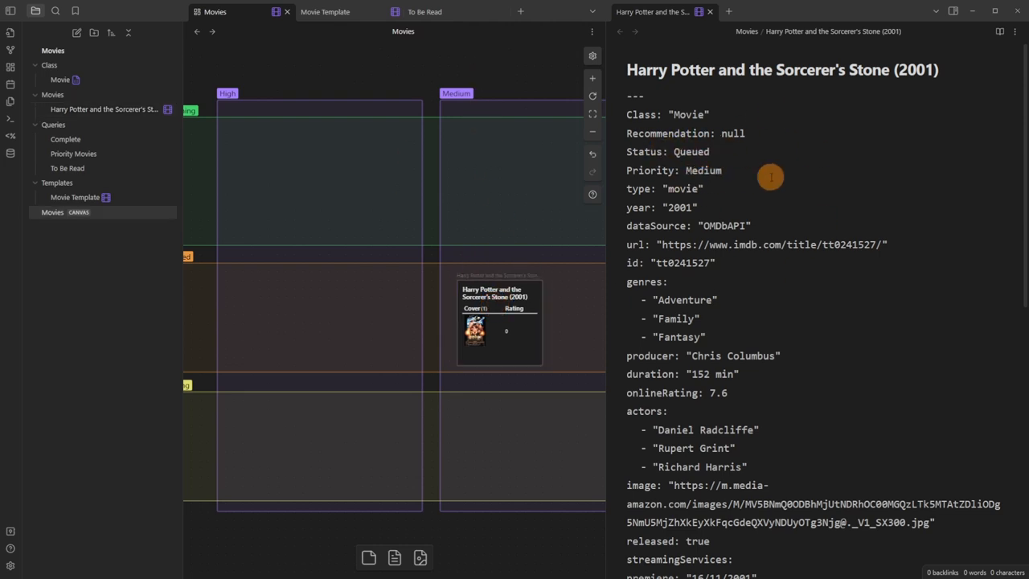
{"action": "left_click", "coordinate": [708, 12]}
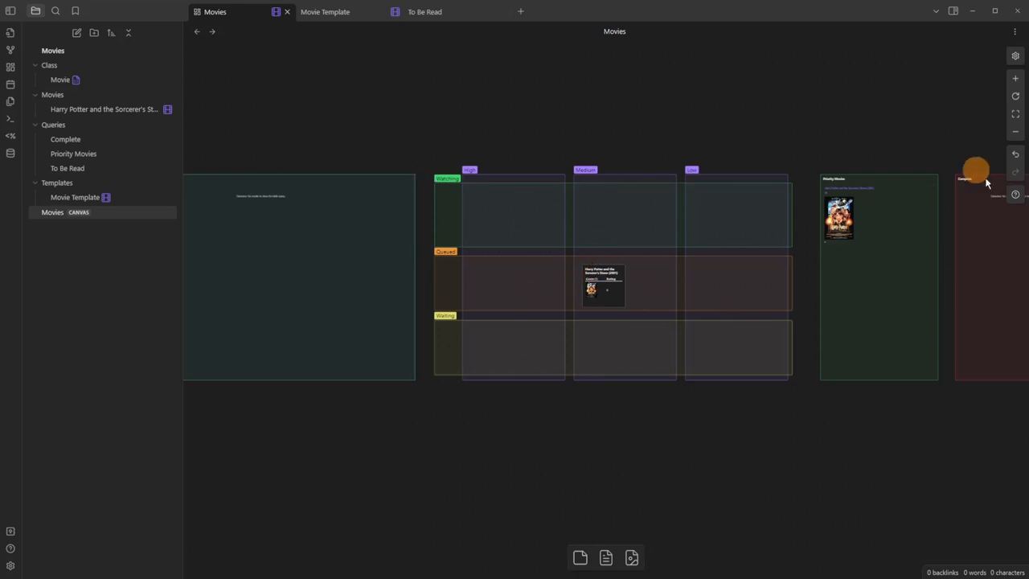
{"action": "mouse_move", "coordinate": [380, 122]}
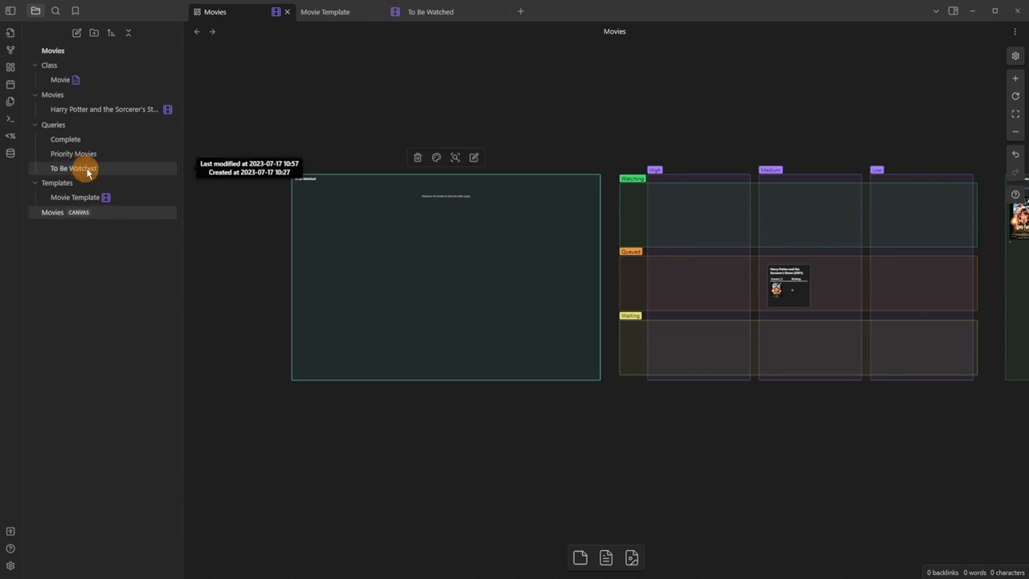
{"action": "mouse_move", "coordinate": [368, 209]}
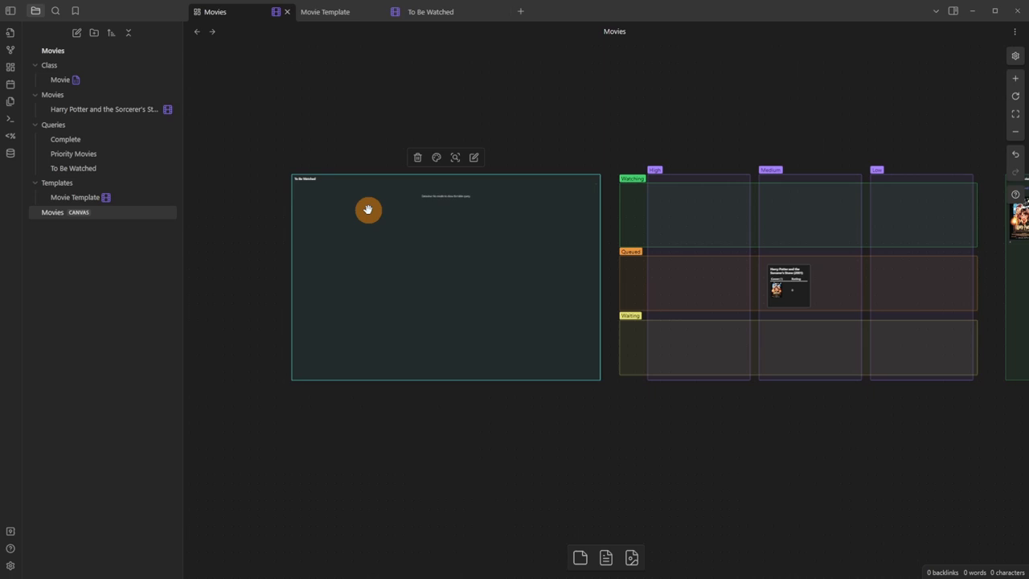
Open the To Be Watched note and edit its query to where !watched and where !priority.
{"action": "left_click", "coordinate": [430, 12]}
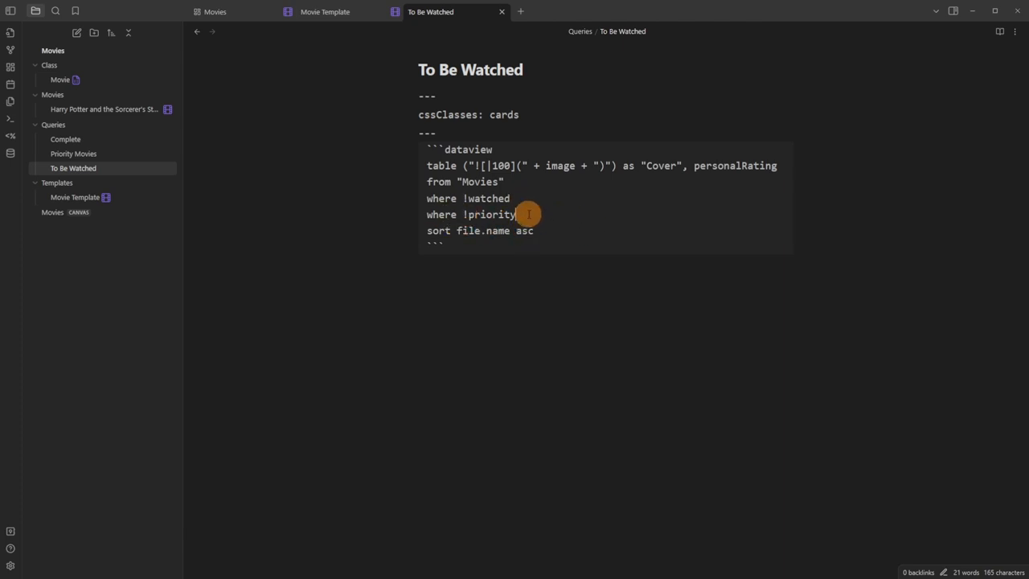
{"action": "left_click", "coordinate": [52, 212]}
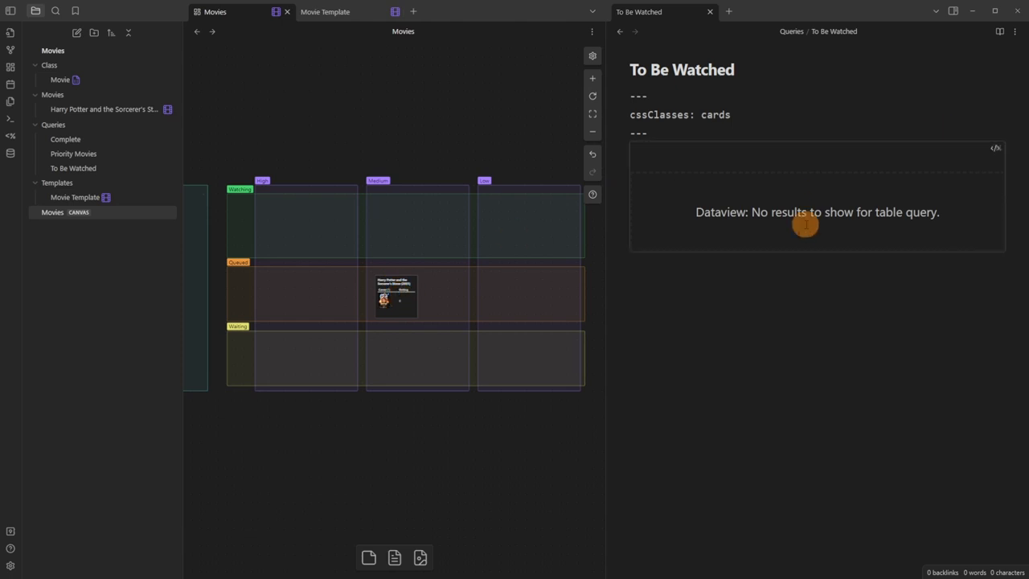
Open the Harry Potter note beside the canvas to edit its properties.
{"action": "left_click", "coordinate": [395, 297]}
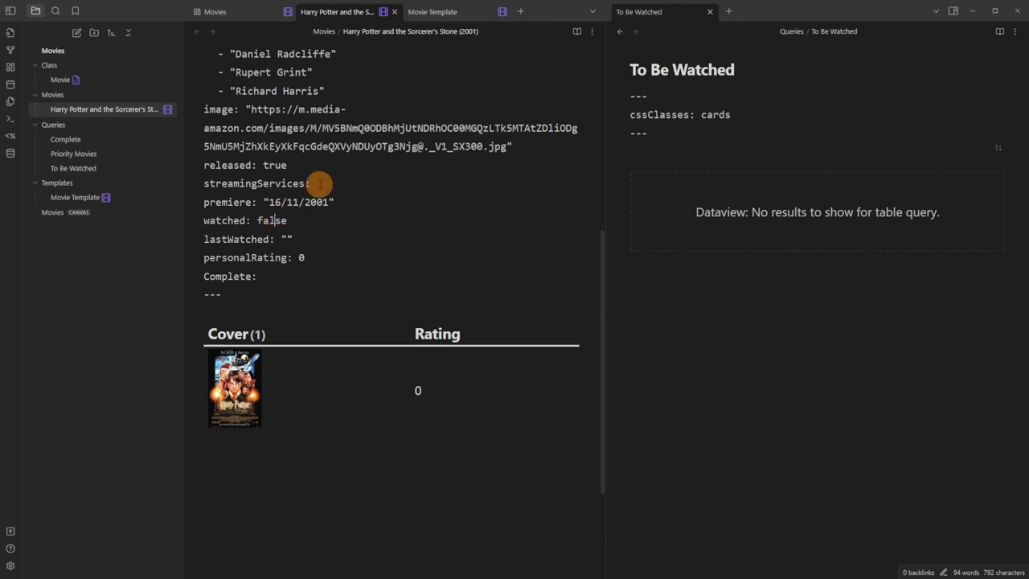
{"action": "left_click", "coordinate": [216, 11]}
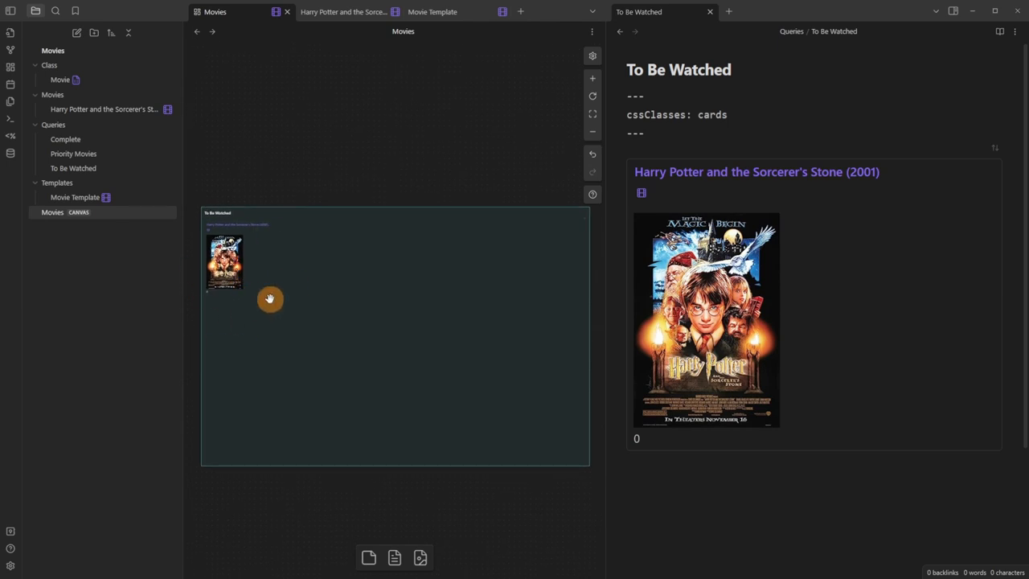
{"action": "left_click", "coordinate": [756, 170]}
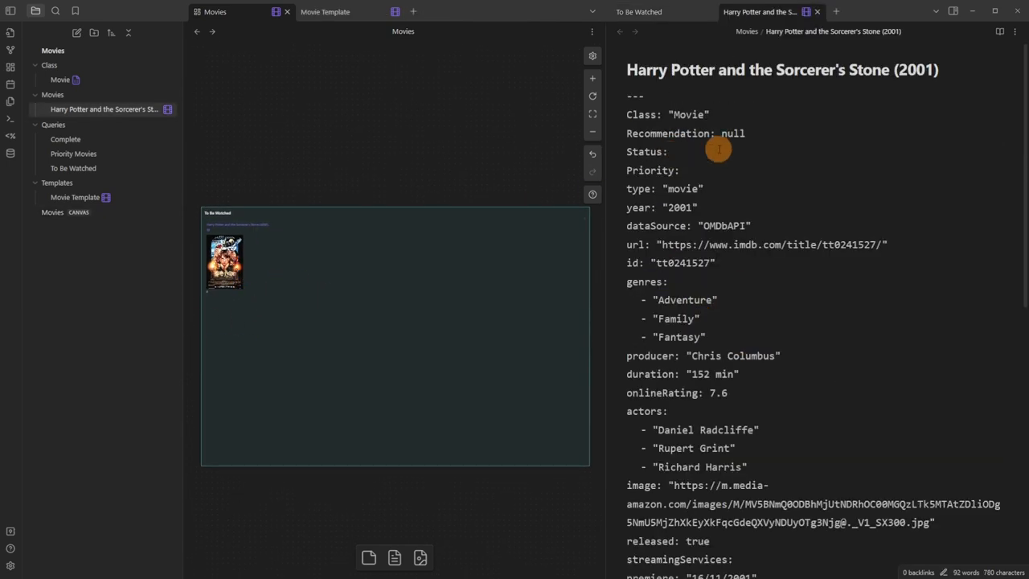
{"action": "mouse_move", "coordinate": [798, 174]}
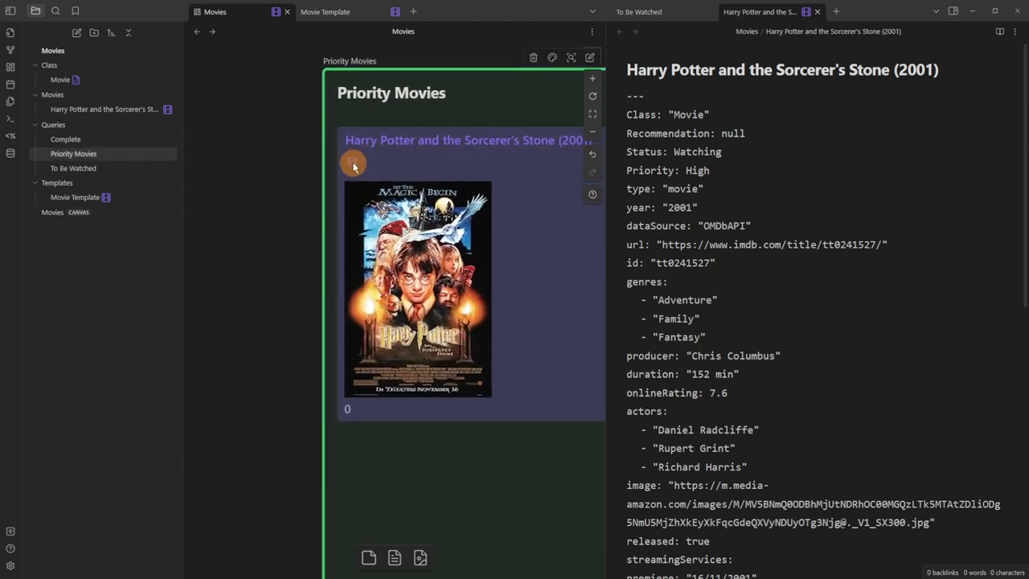
Clear Status and Priority via Metadata Menu, mark watched true, and check the Complete card.
{"action": "left_click", "coordinate": [352, 161]}
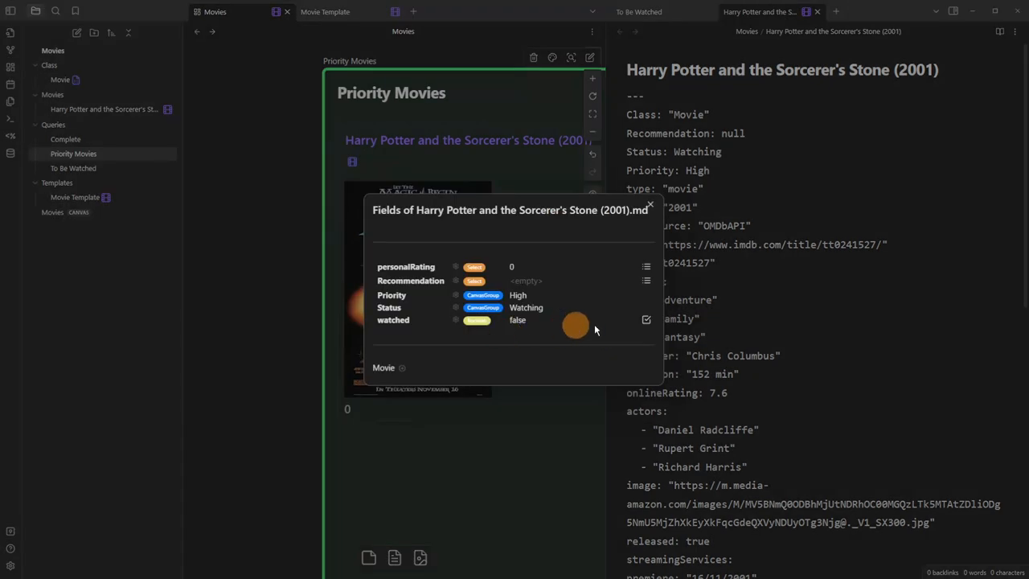
{"action": "left_click", "coordinate": [646, 318]}
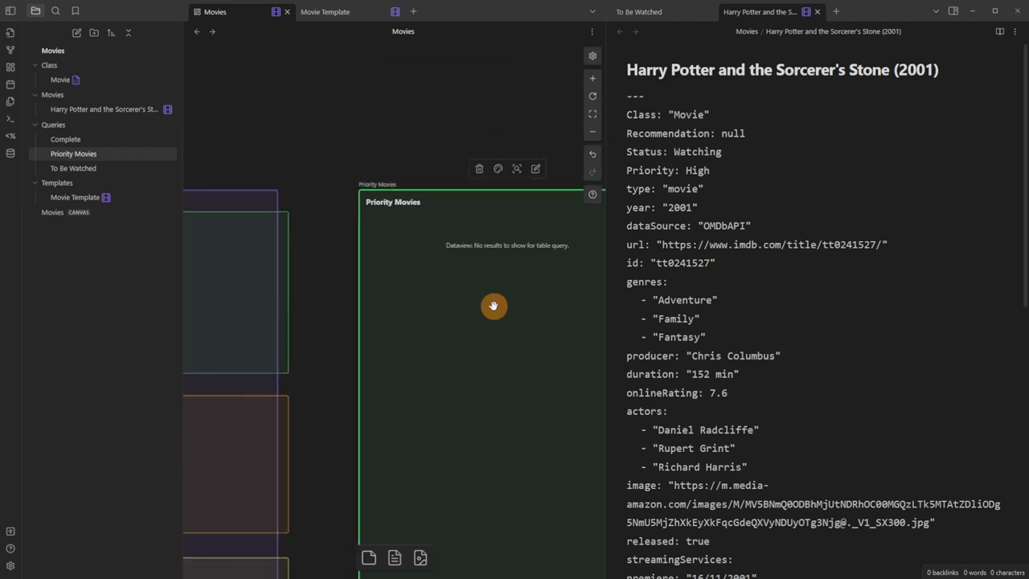
{"action": "left_click_drag", "start_coordinate": [496, 305], "coordinate": [302, 336]}
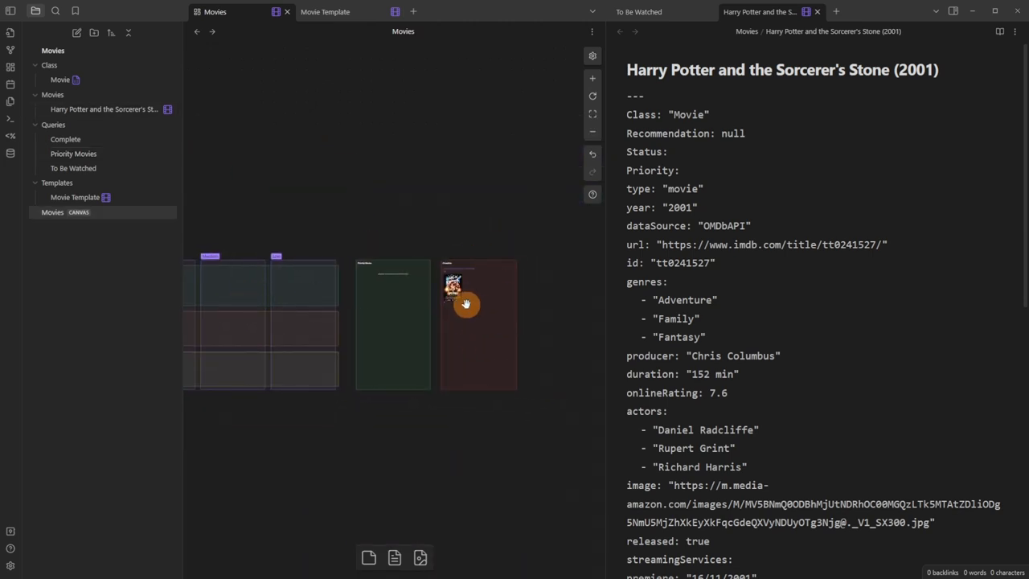
{"action": "scroll", "scroll_direction": "down", "scroll_amount": 3}
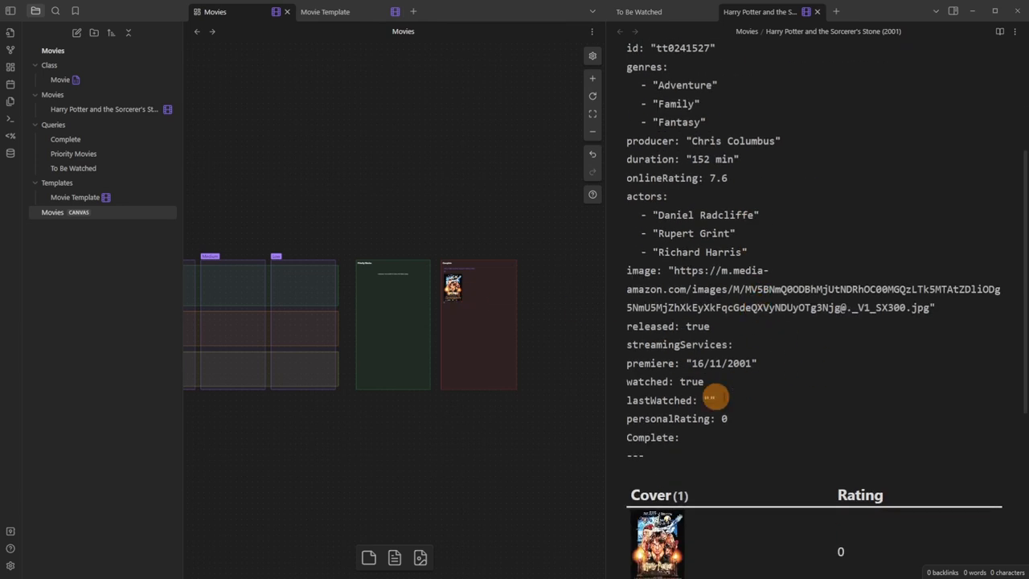
{"action": "left_click", "coordinate": [817, 11]}
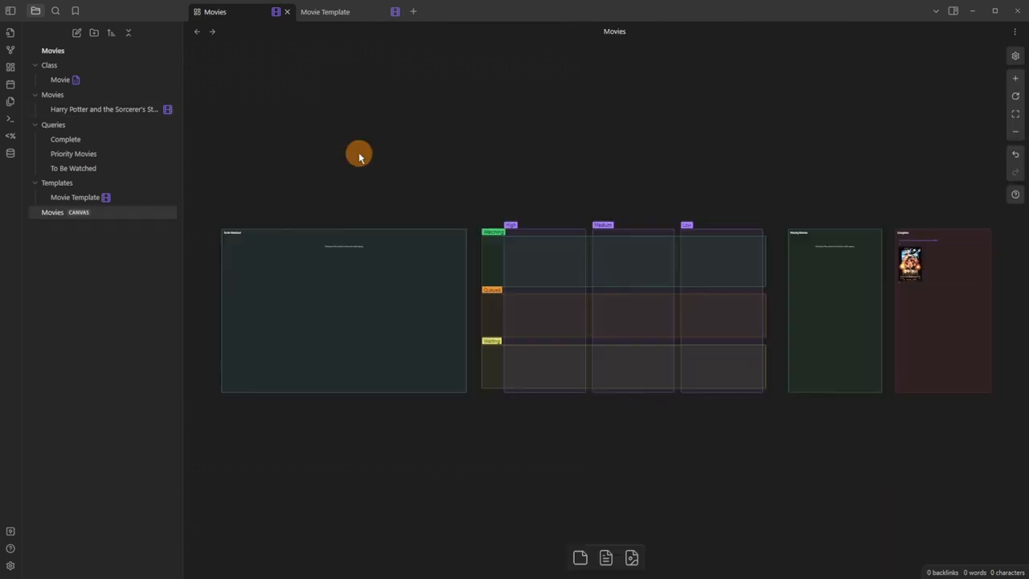
{"action": "mouse_move", "coordinate": [370, 145]}
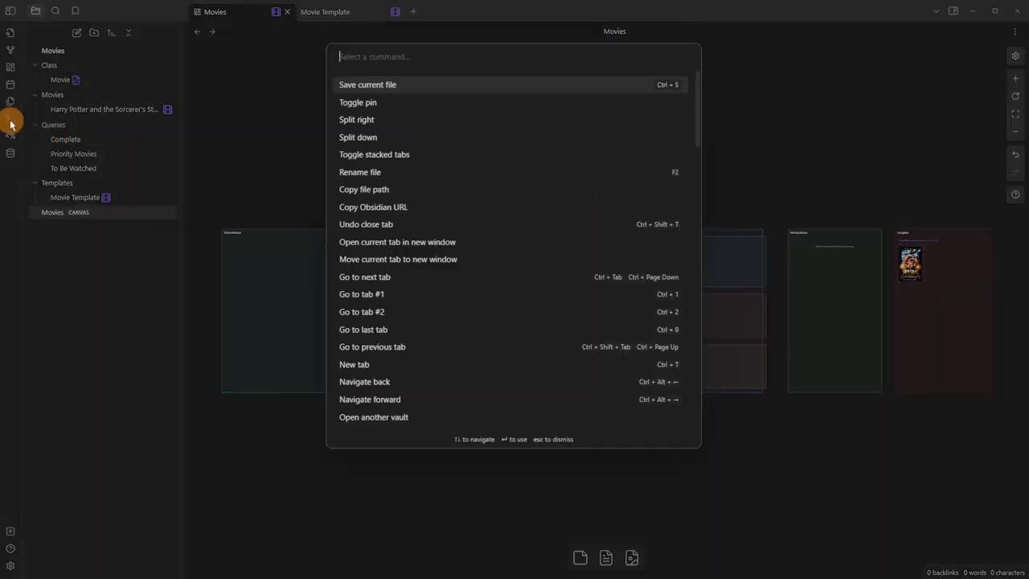
{"action": "type", "text": "media"}
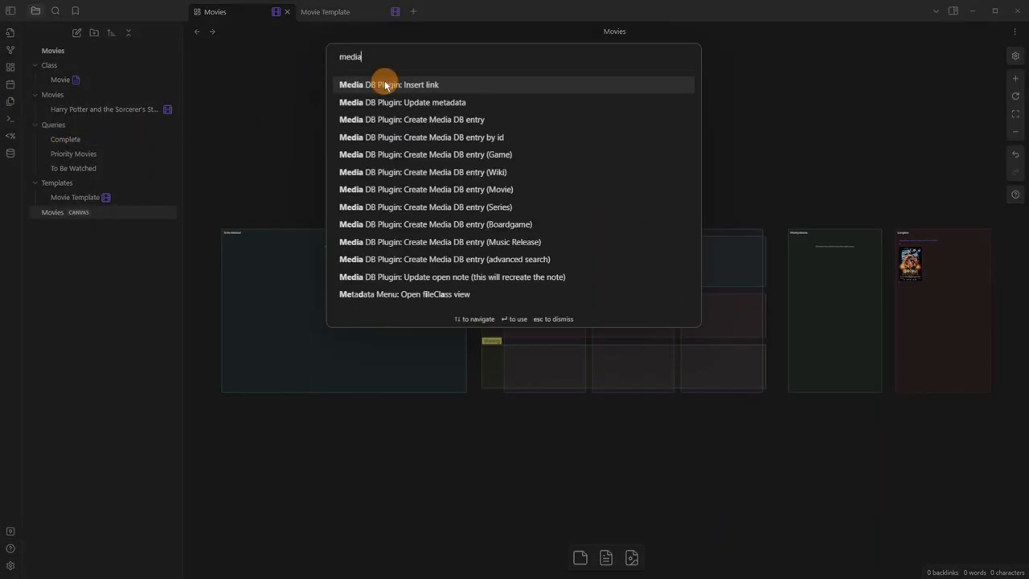
{"action": "mouse_move", "coordinate": [442, 276]}
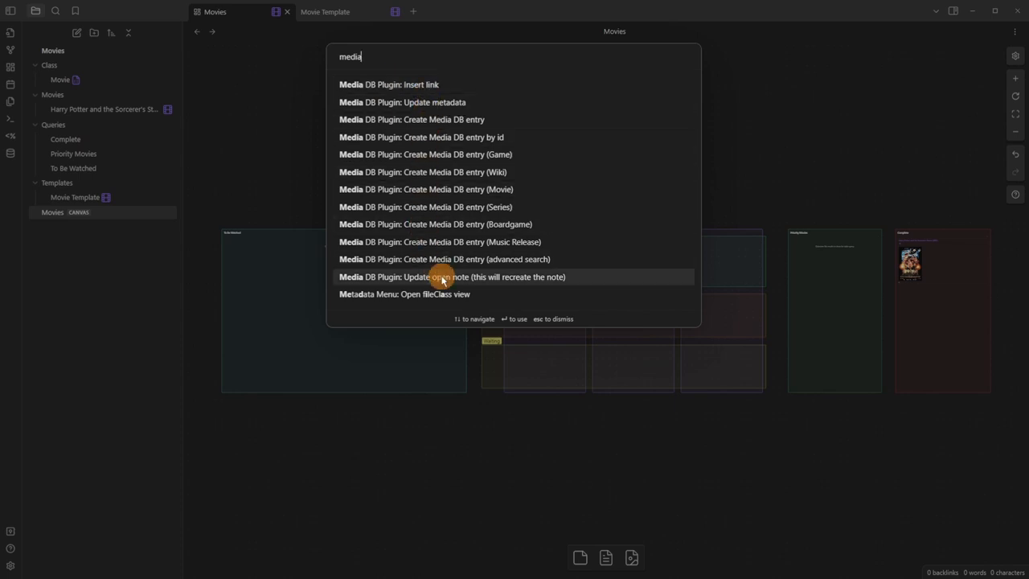
{"action": "mouse_move", "coordinate": [452, 206]}
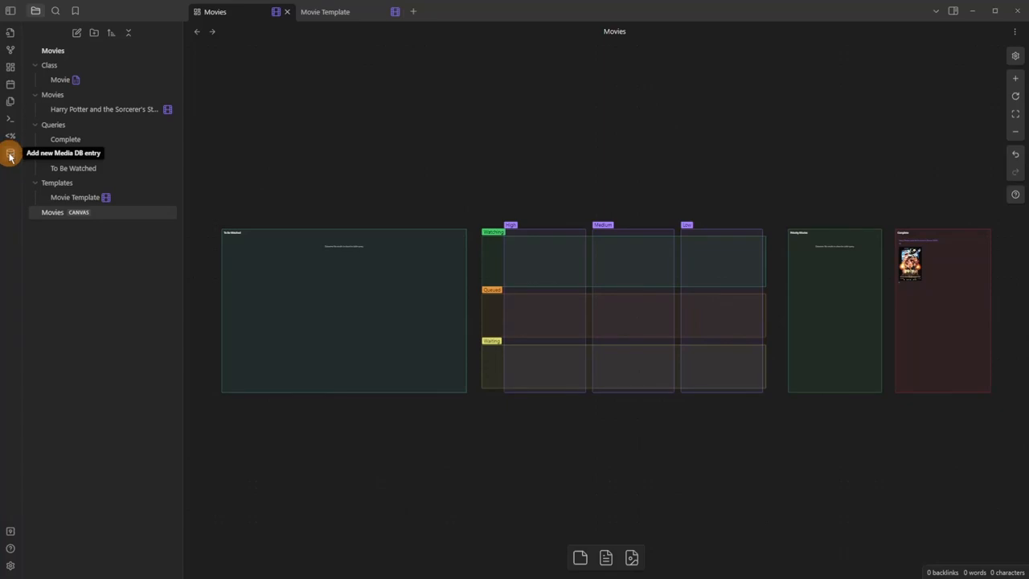
Start adding a new Media DB entry from the ribbon icon.
{"action": "left_click", "coordinate": [10, 153]}
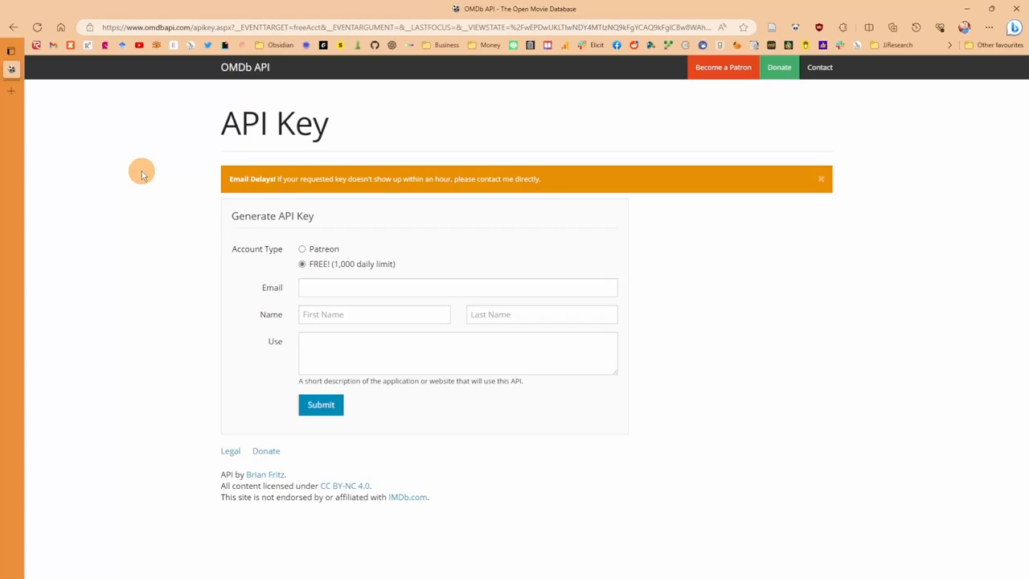
{"action": "mouse_move", "coordinate": [218, 71]}
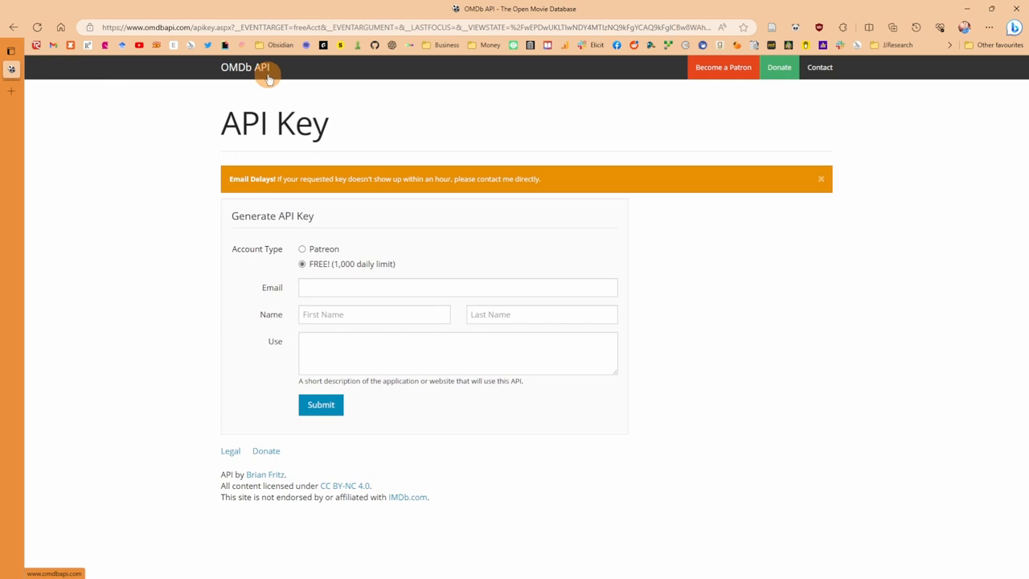
{"action": "mouse_move", "coordinate": [251, 259]}
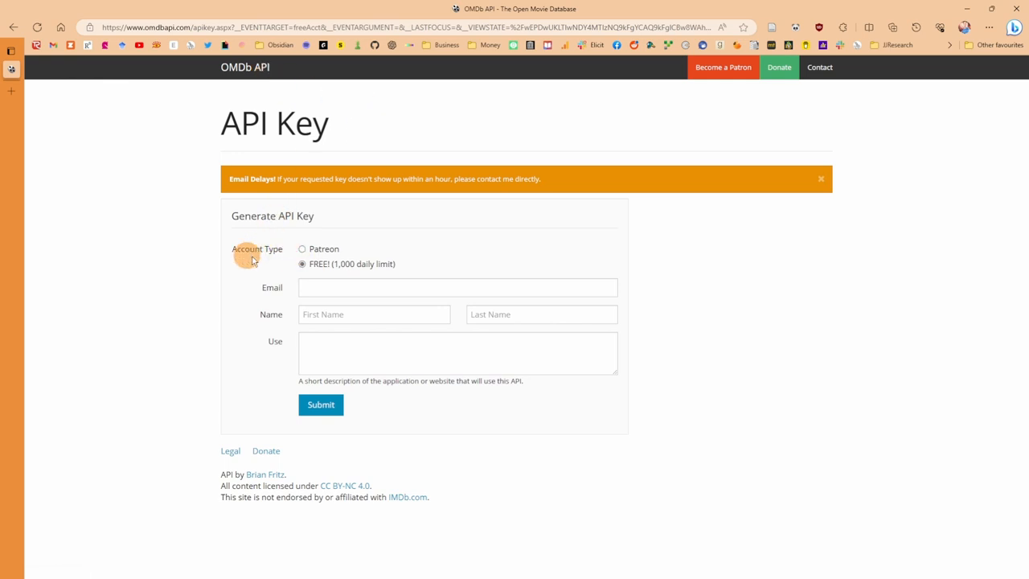
{"action": "mouse_move", "coordinate": [361, 271]}
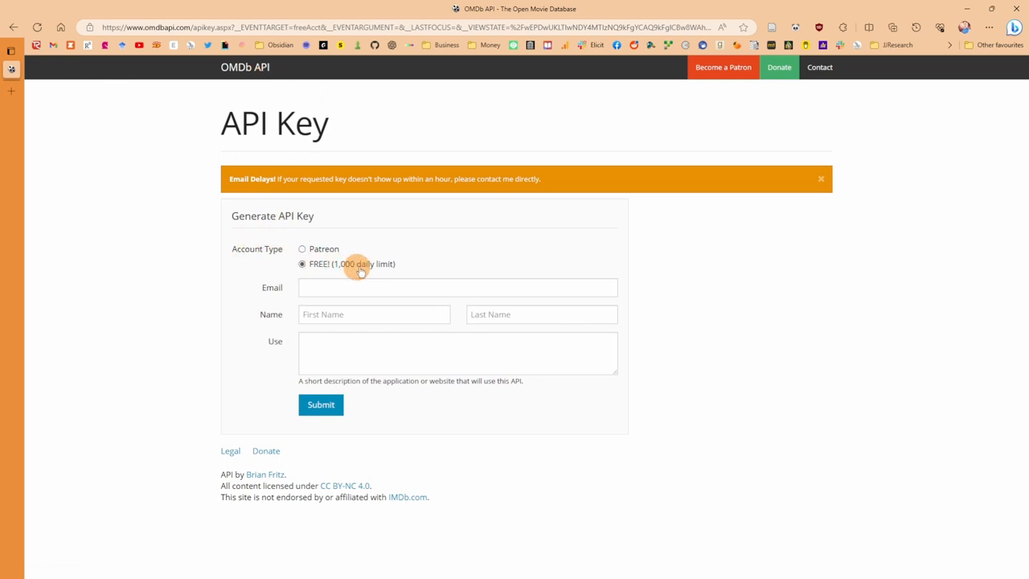
{"action": "mouse_move", "coordinate": [427, 267]}
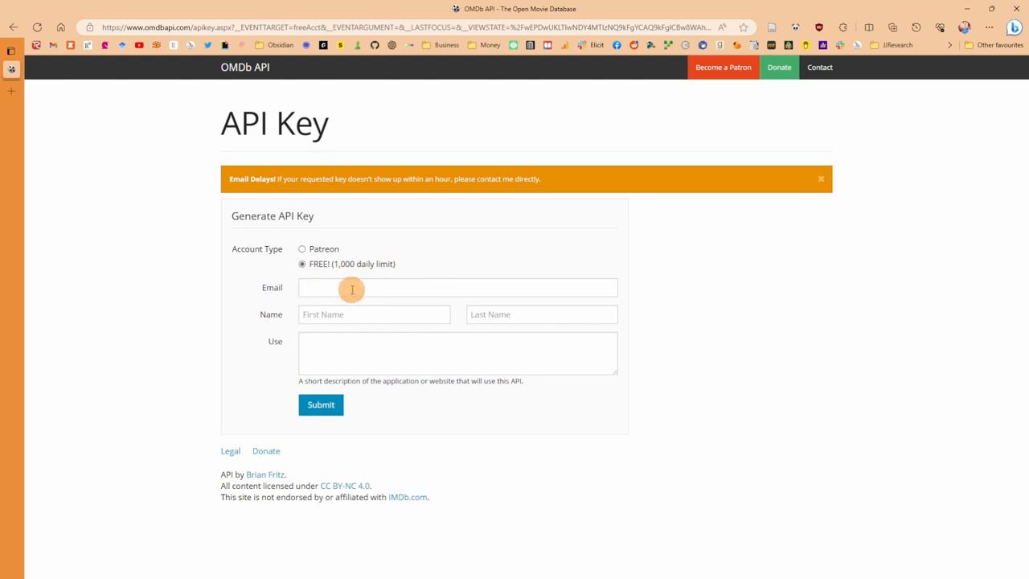
{"action": "mouse_move", "coordinate": [353, 321]}
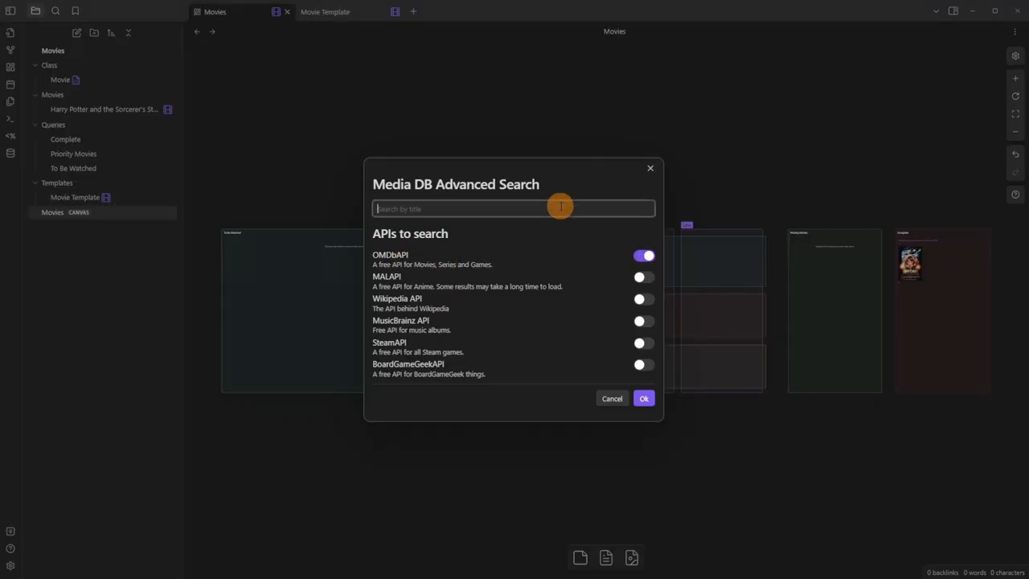
Search OMDbAPI for 'Harry Potter' and import the eight selected film results to preview.
{"action": "left_click", "coordinate": [643, 399]}
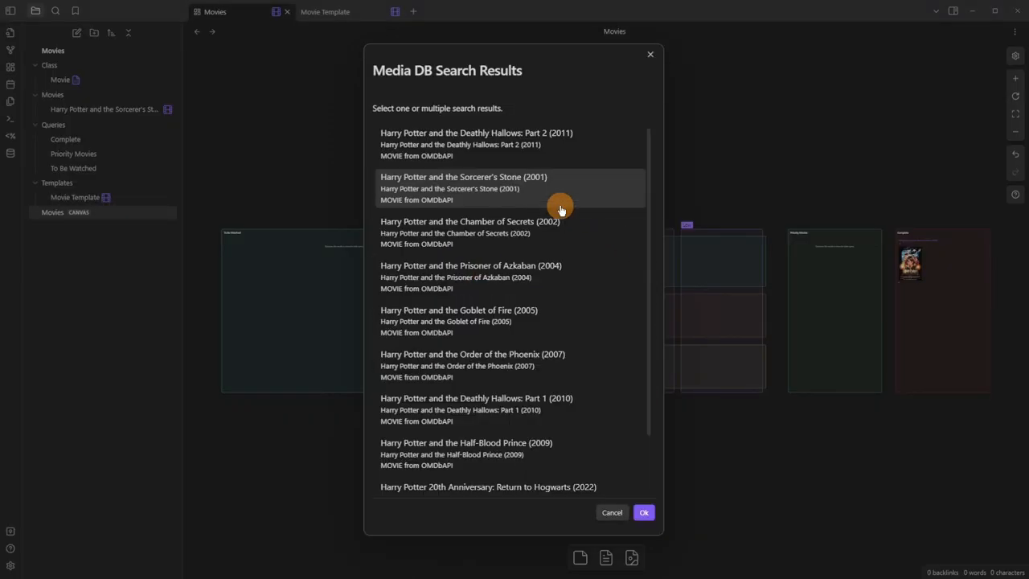
{"action": "mouse_move", "coordinate": [518, 291]}
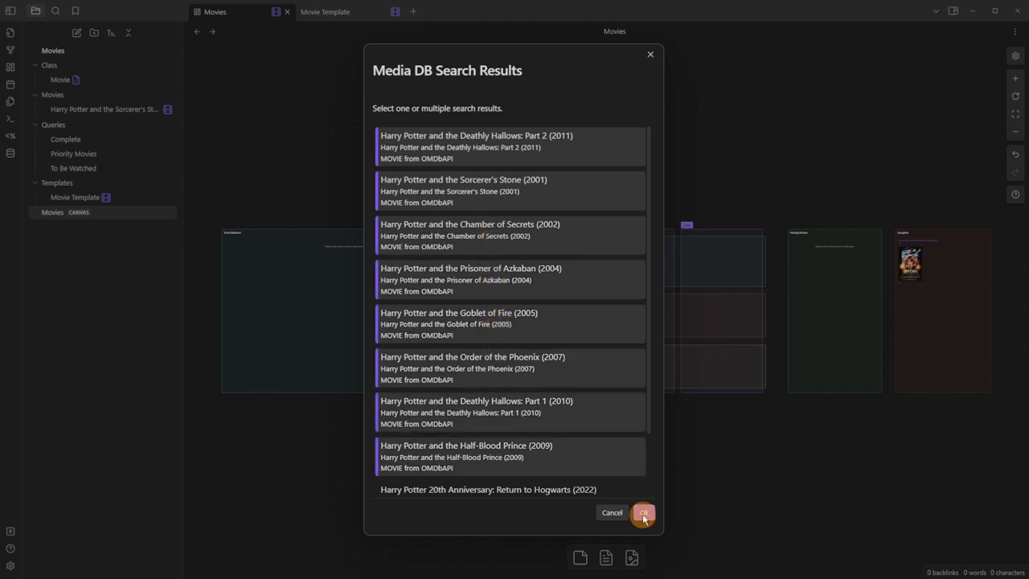
{"action": "left_click", "coordinate": [643, 513]}
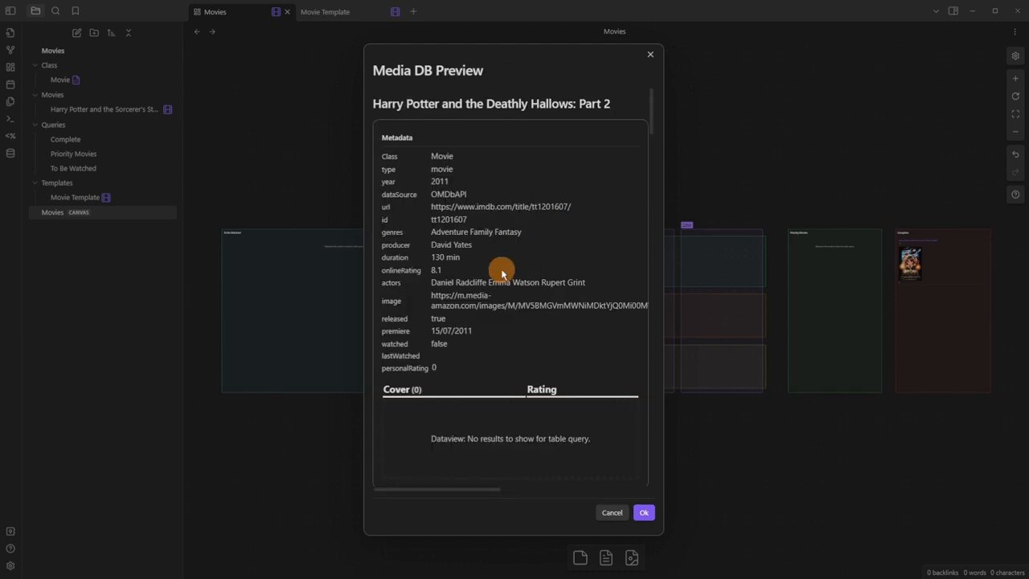
{"action": "mouse_move", "coordinate": [570, 355]}
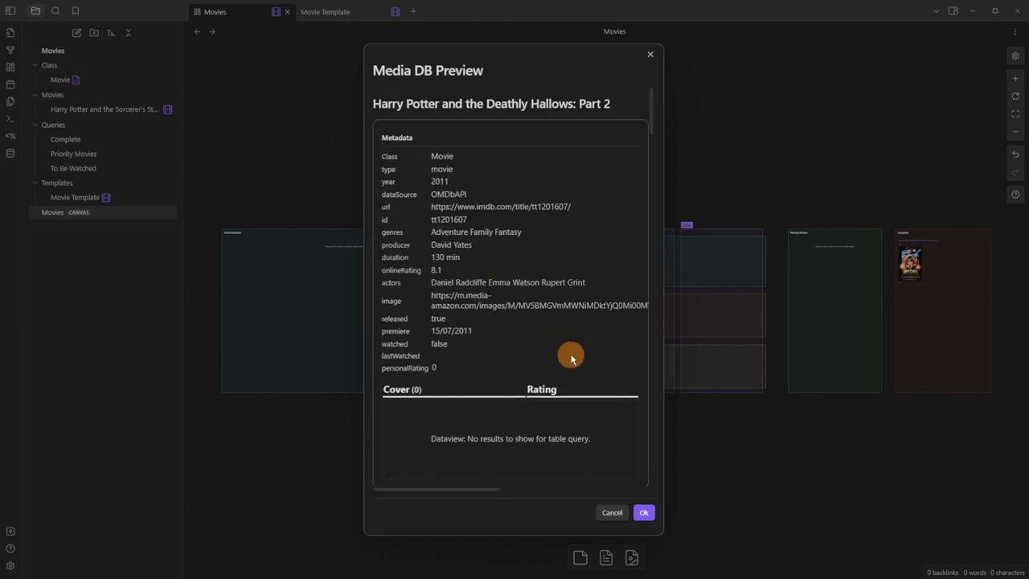
{"action": "mouse_move", "coordinate": [576, 431]}
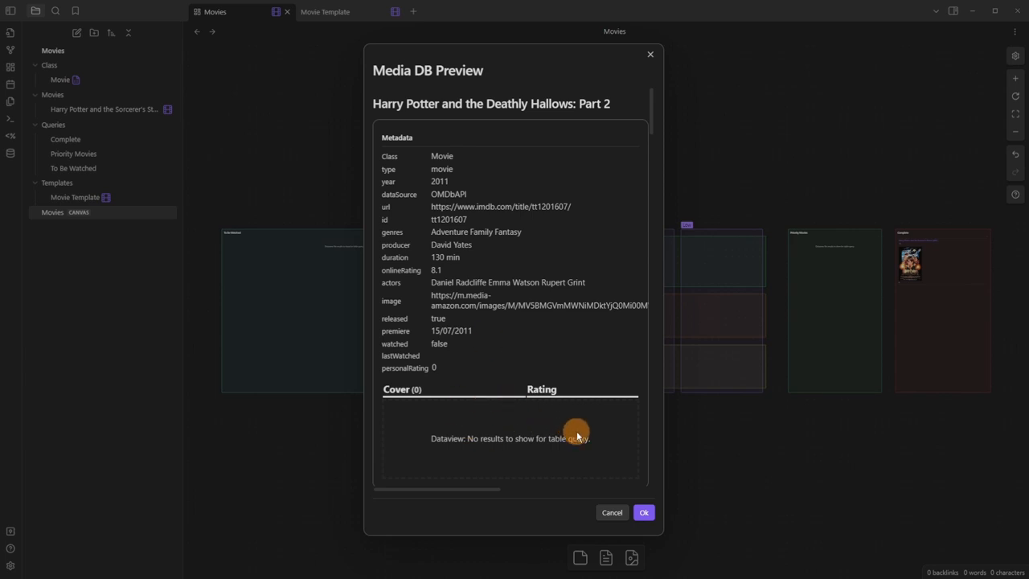
{"action": "mouse_move", "coordinate": [550, 441]}
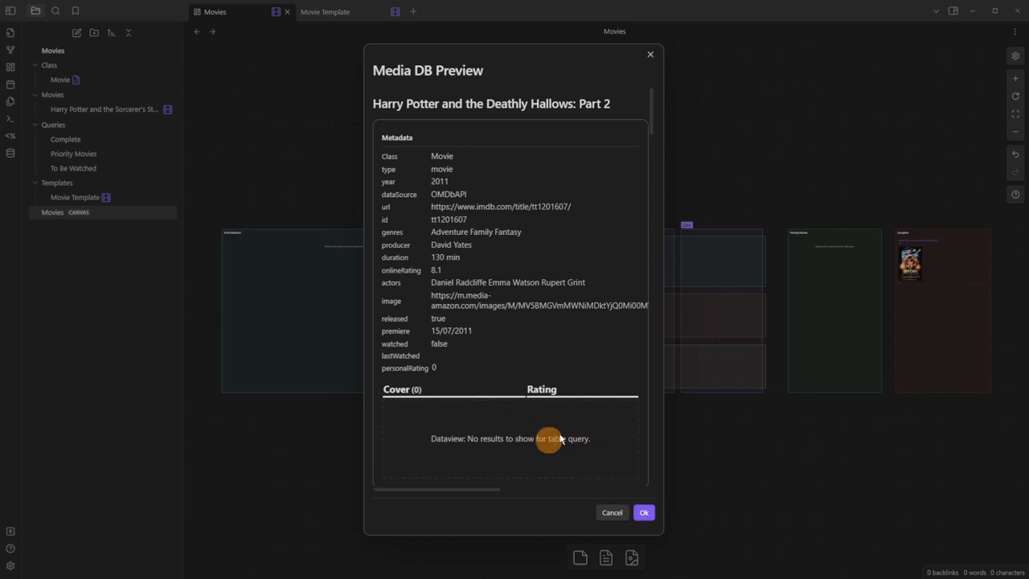
{"action": "mouse_move", "coordinate": [519, 431]}
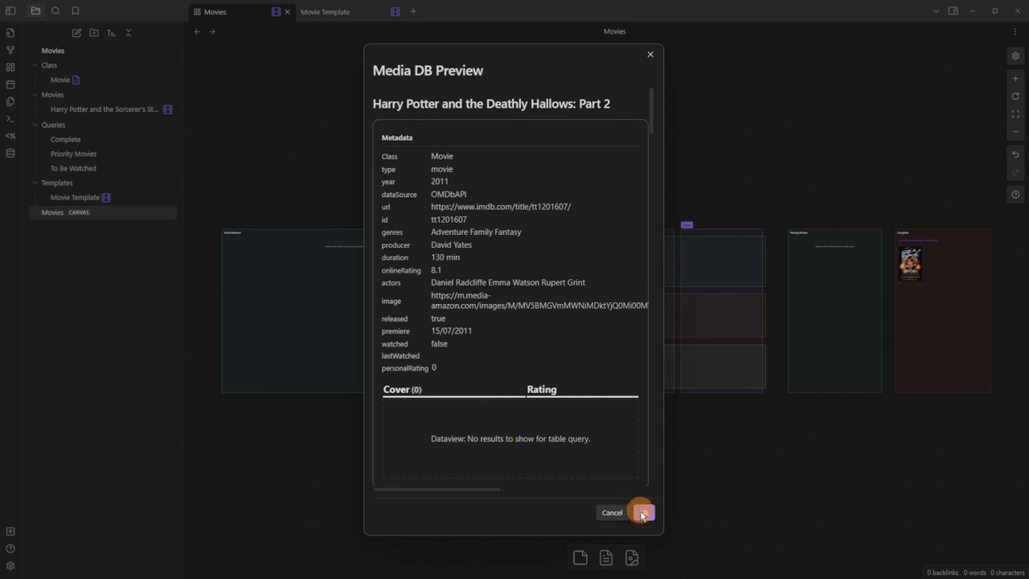
Confirm the Media DB Preview to create the eight Harry Potter movie notes in the Movies folder.
{"action": "left_click", "coordinate": [643, 511]}
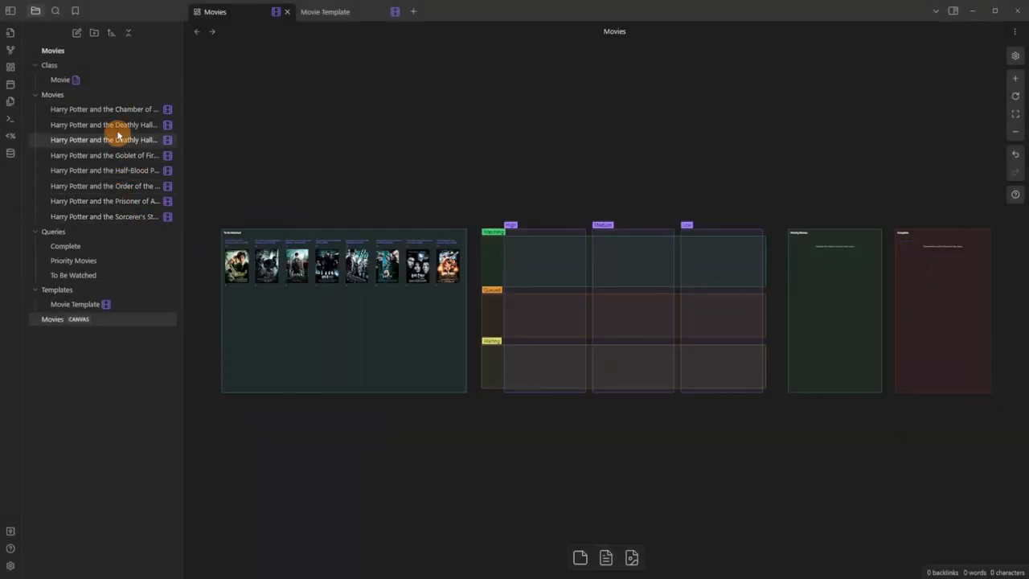
{"action": "mouse_move", "coordinate": [361, 215]}
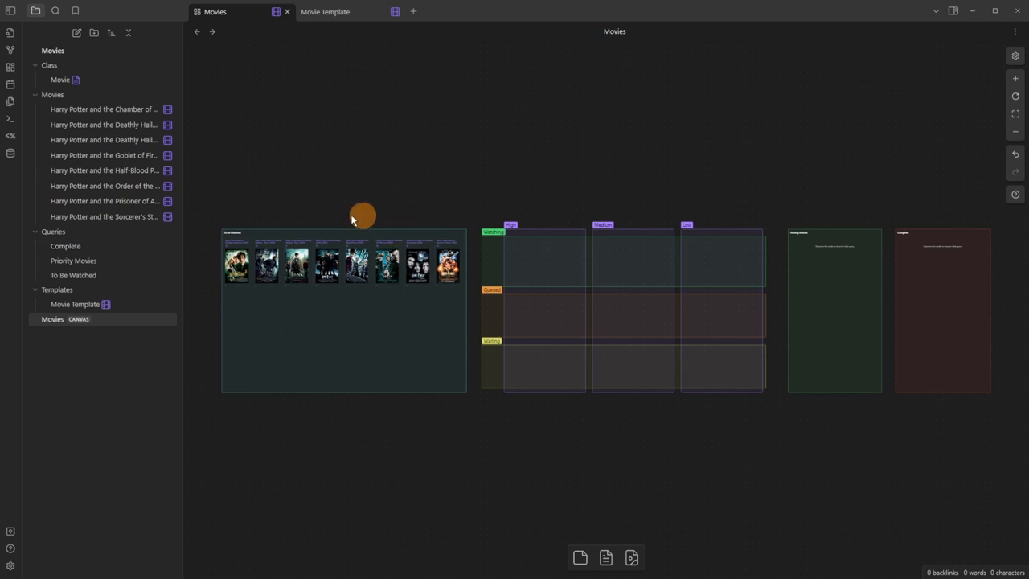
{"action": "mouse_move", "coordinate": [931, 326]}
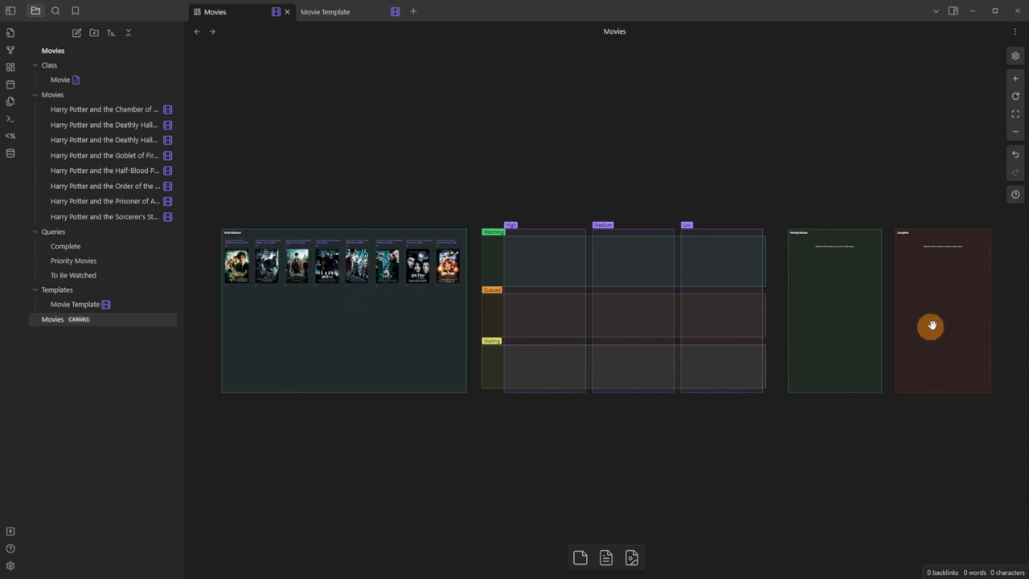
{"action": "mouse_move", "coordinate": [926, 276]}
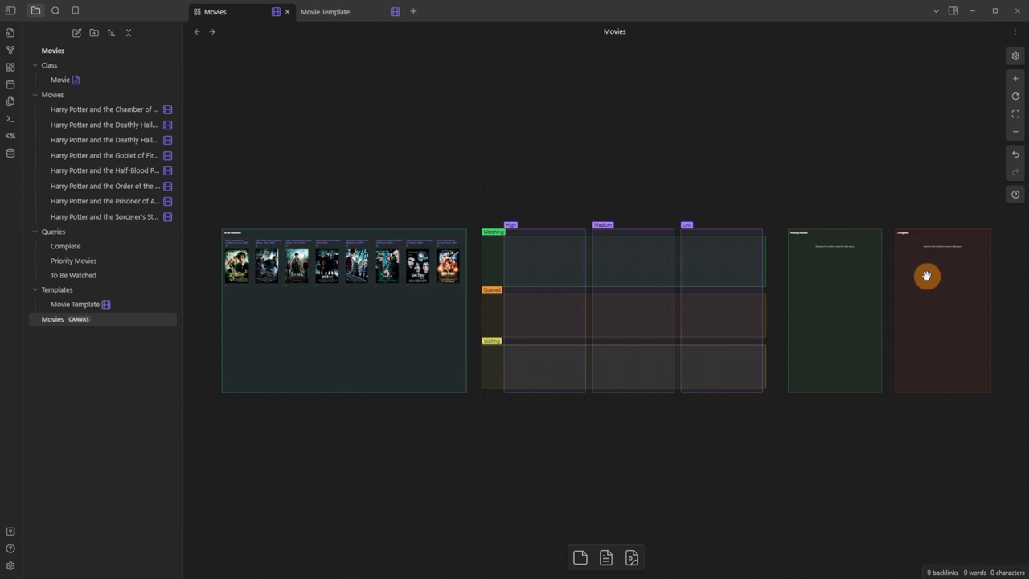
{"action": "mouse_move", "coordinate": [646, 187]}
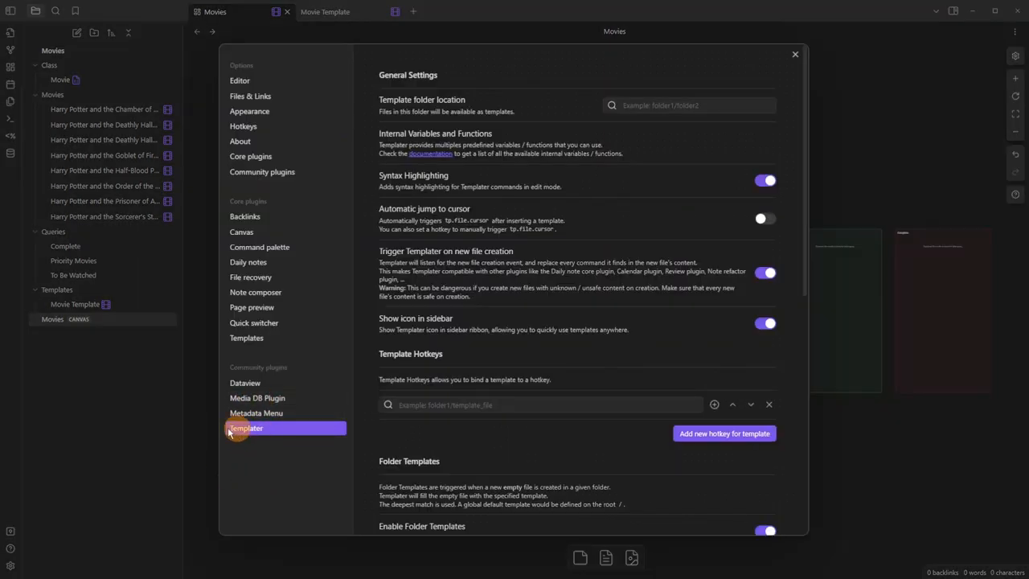
{"action": "mouse_move", "coordinate": [382, 260]}
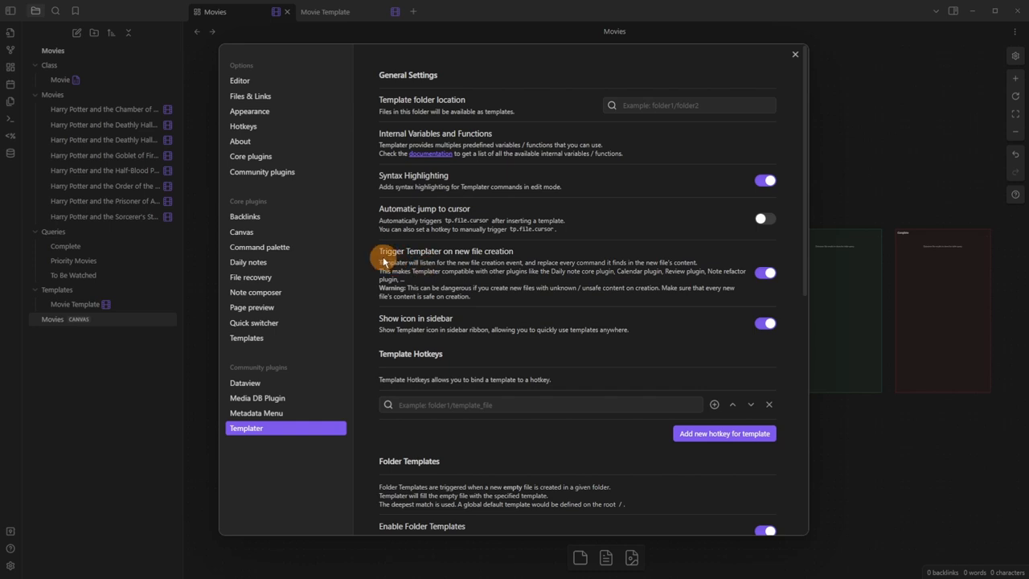
{"action": "mouse_move", "coordinate": [704, 256]}
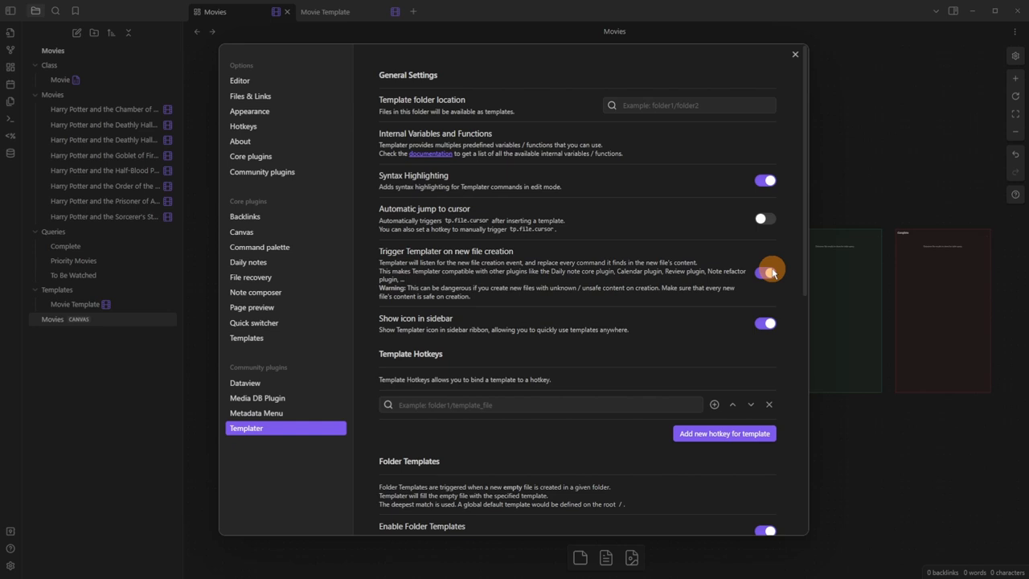
{"action": "left_click", "coordinate": [794, 54]}
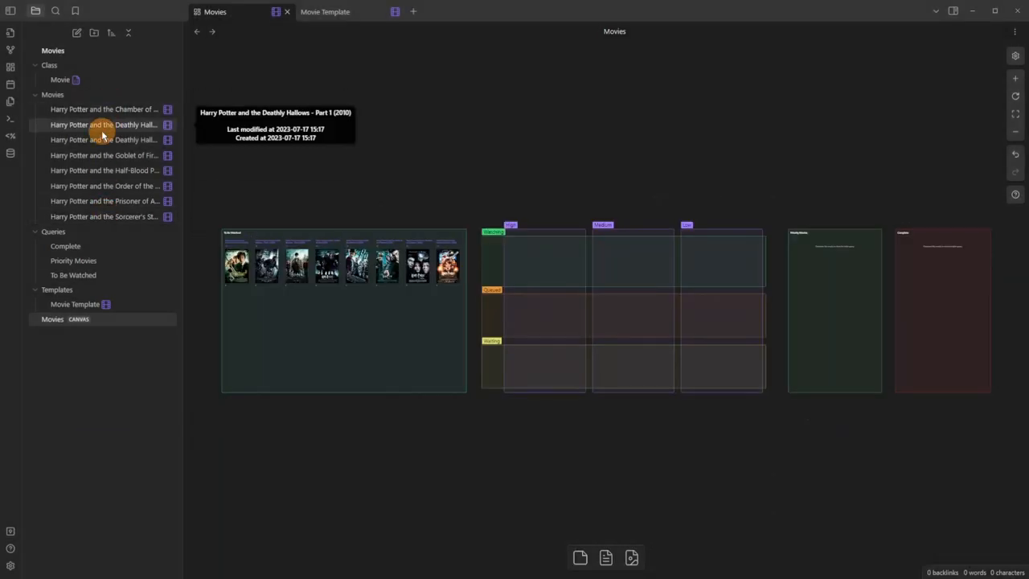
{"action": "mouse_move", "coordinate": [302, 286]}
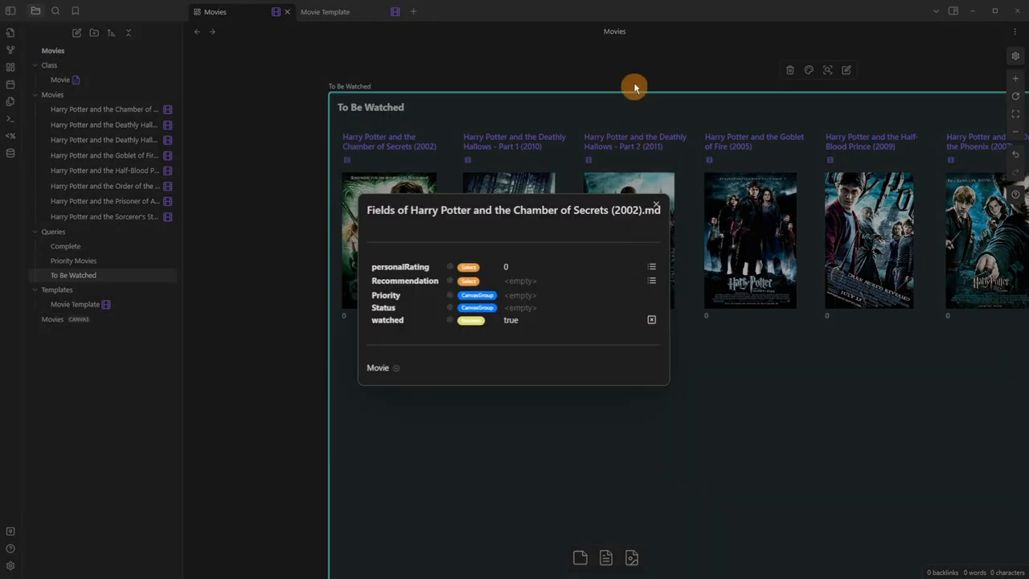
Edit a movie note's watched, Priority and Status properties to sort it on the canvas.
{"action": "left_click", "coordinate": [656, 204]}
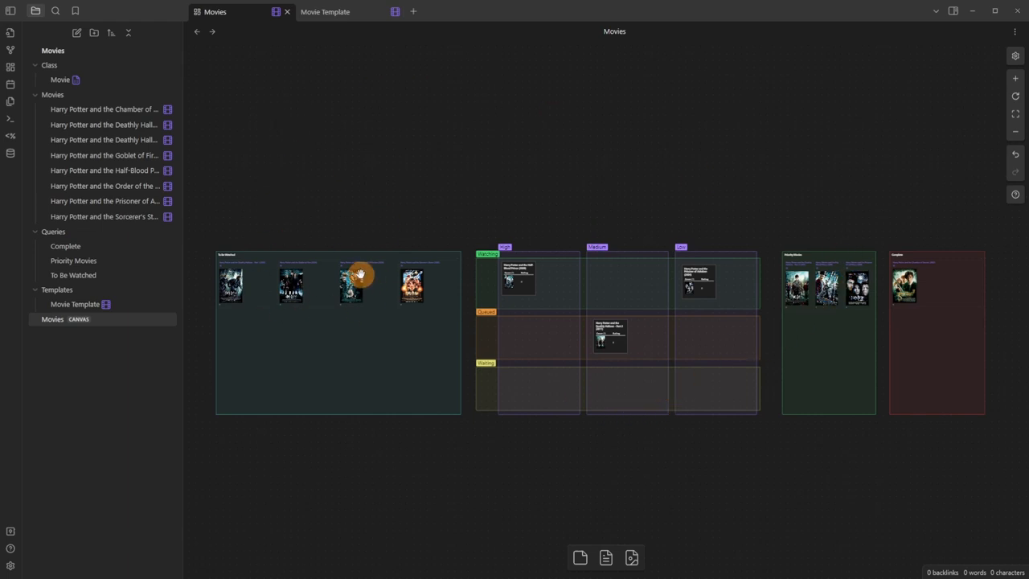
{"action": "mouse_move", "coordinate": [936, 132]}
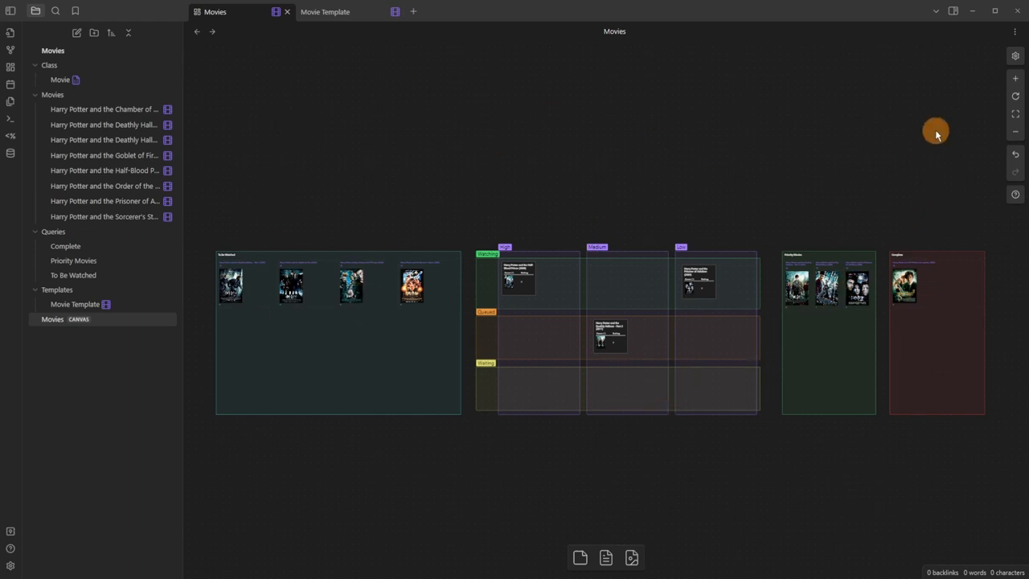